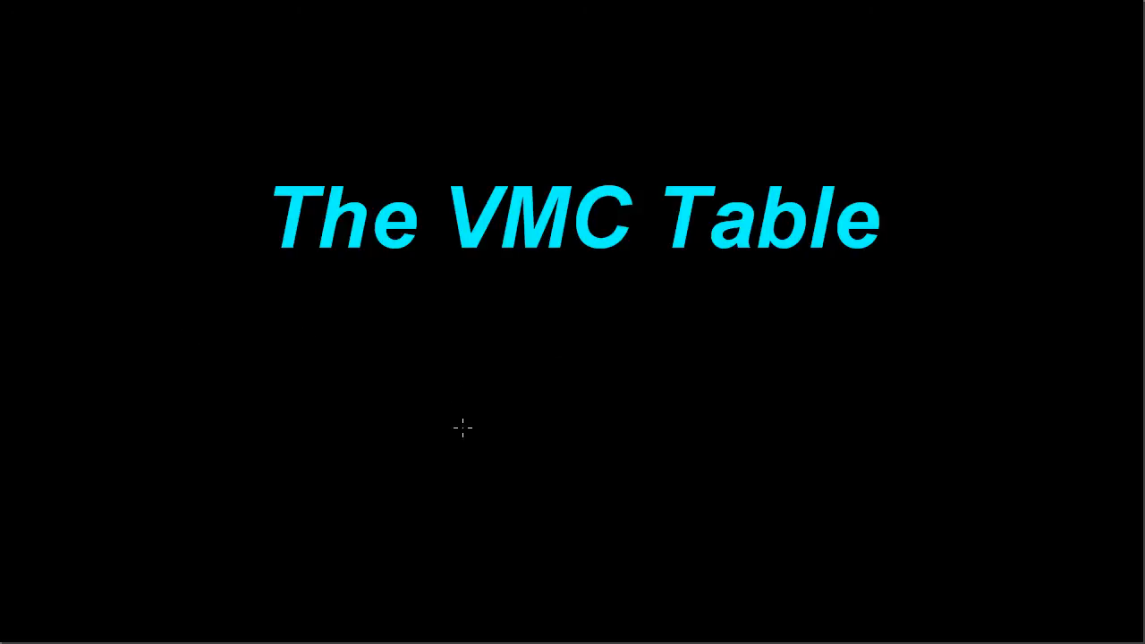
{"action": "mouse_move", "coordinate": [494, 439]}
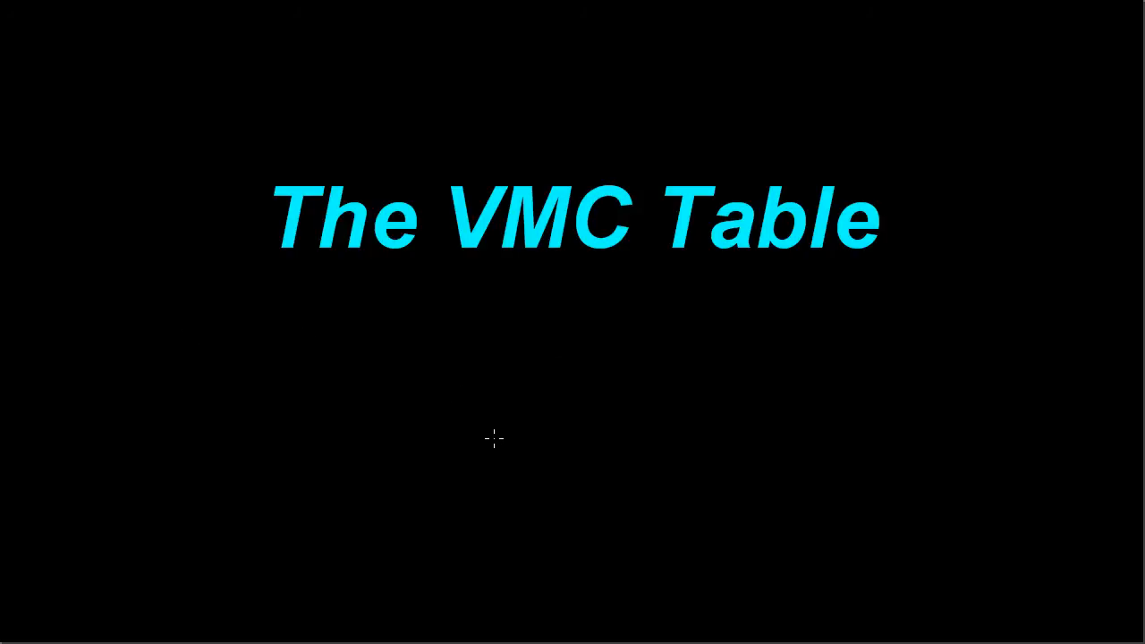
{"action": "mouse_move", "coordinate": [501, 426]}
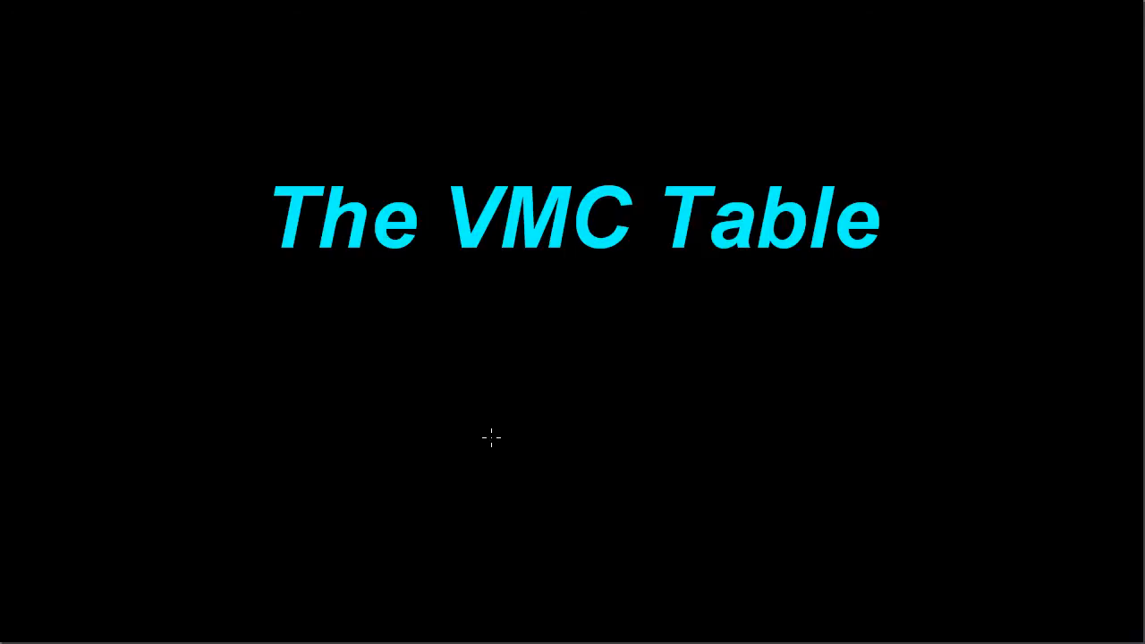
{"action": "mouse_move", "coordinate": [494, 431]}
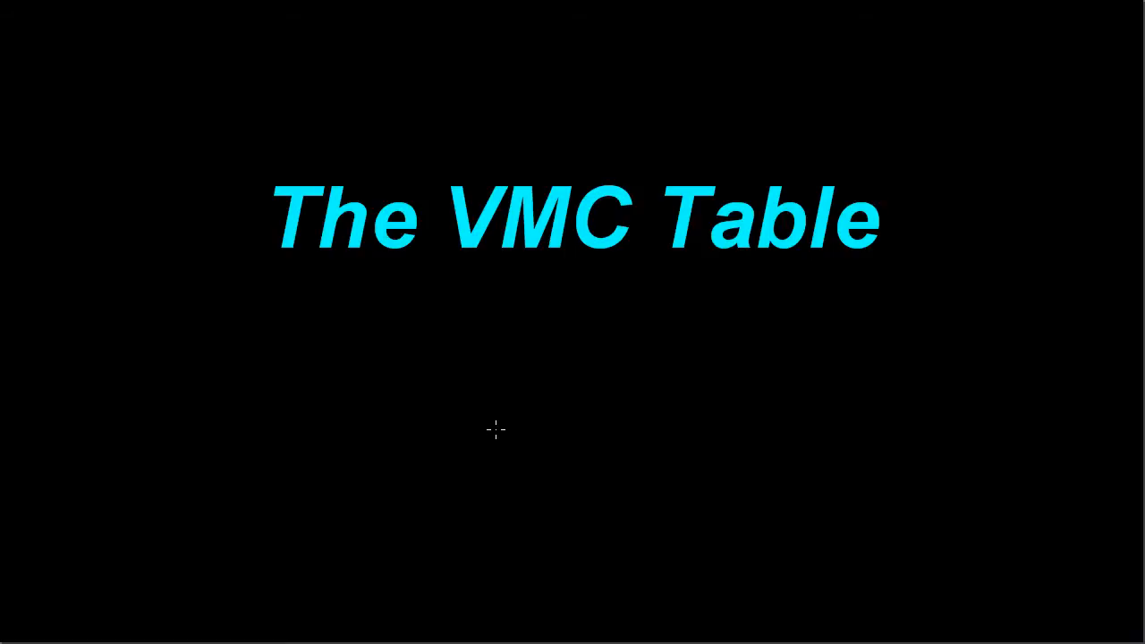
{"action": "mouse_move", "coordinate": [492, 440]}
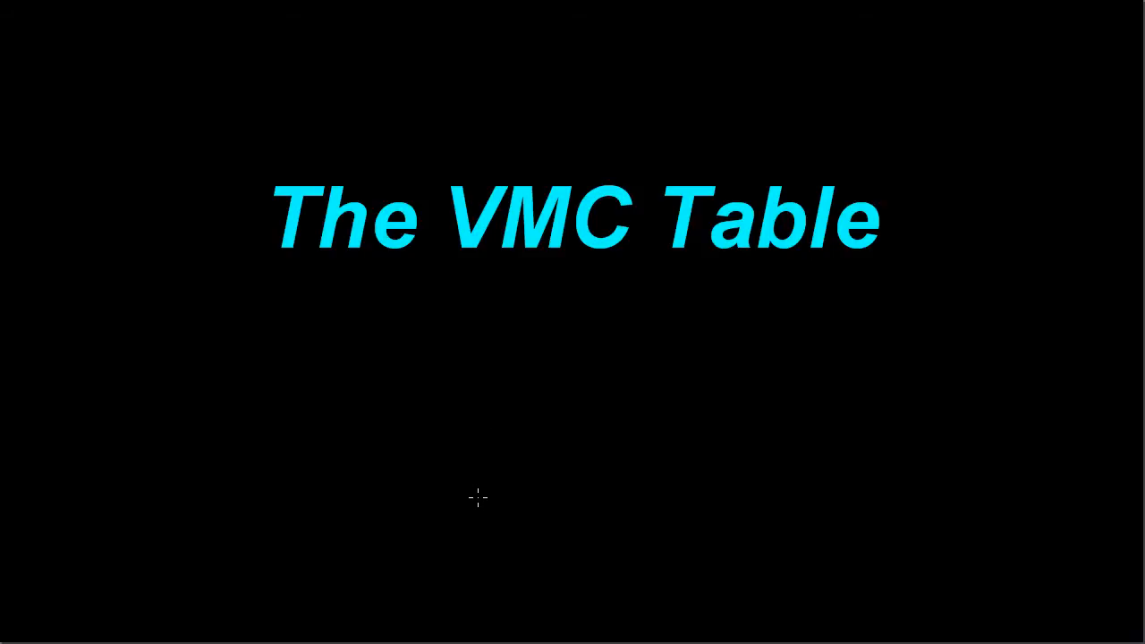
{"action": "mouse_move", "coordinate": [602, 434]}
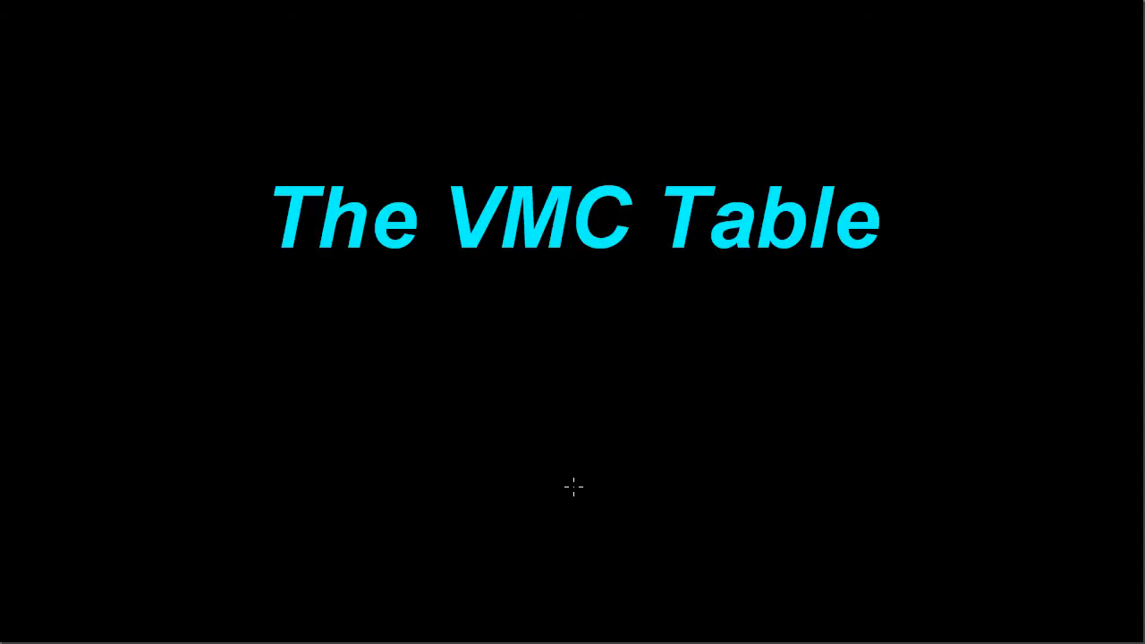
{"action": "mouse_move", "coordinate": [567, 500]}
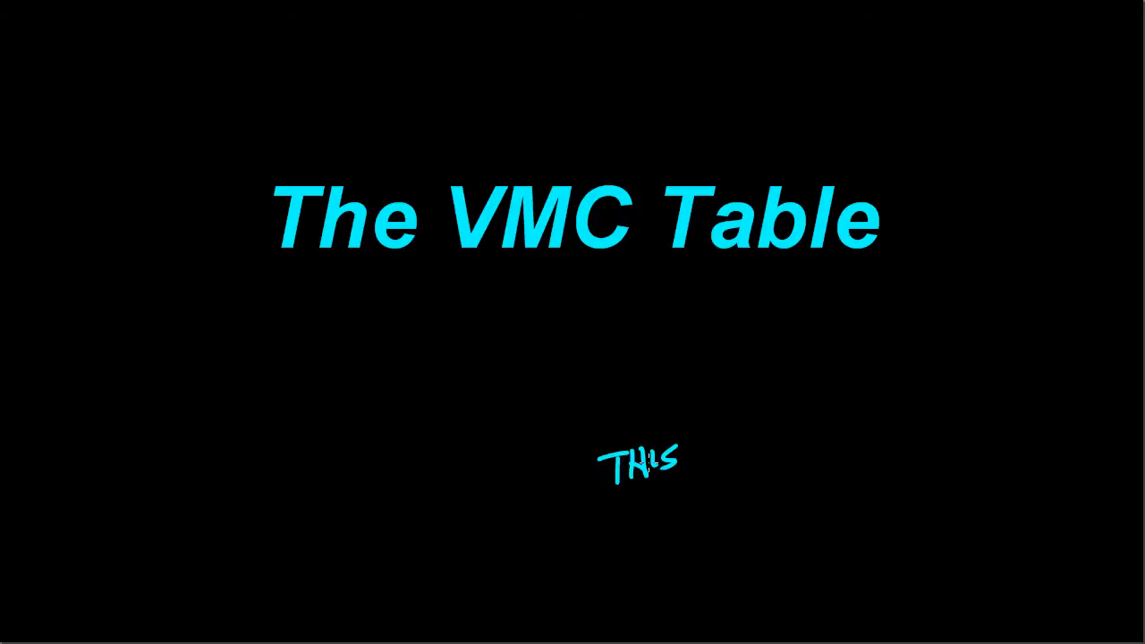
Underline the handwritten word 'THIS' beneath the title slide heading
{"action": "left_click_drag", "start_coordinate": [608, 498], "coordinate": [680, 486]}
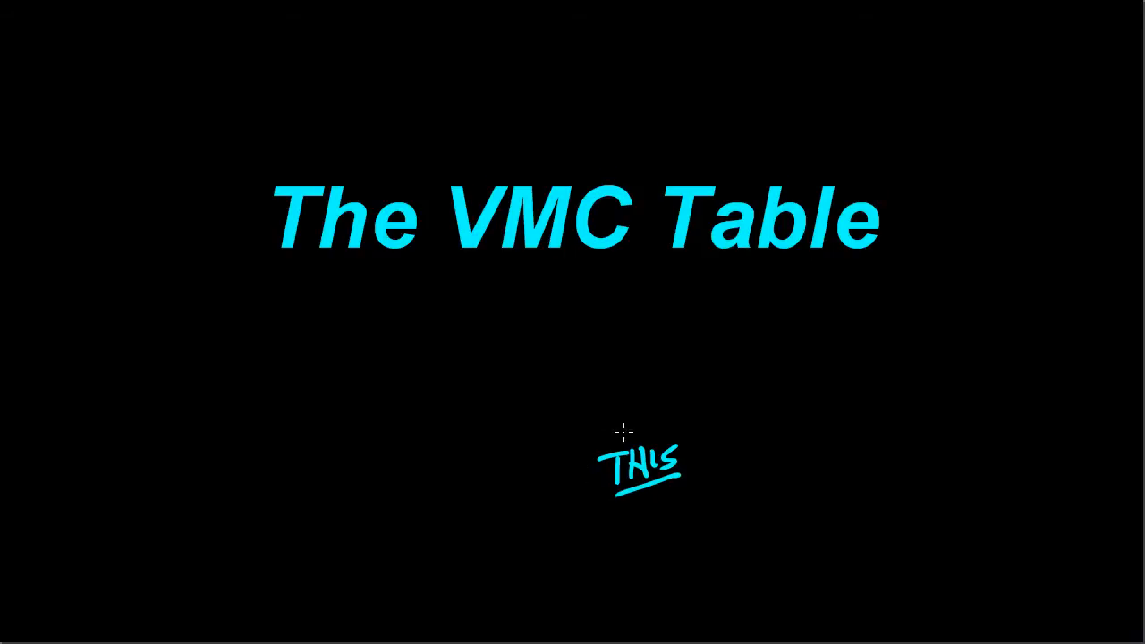
{"action": "mouse_move", "coordinate": [501, 430]}
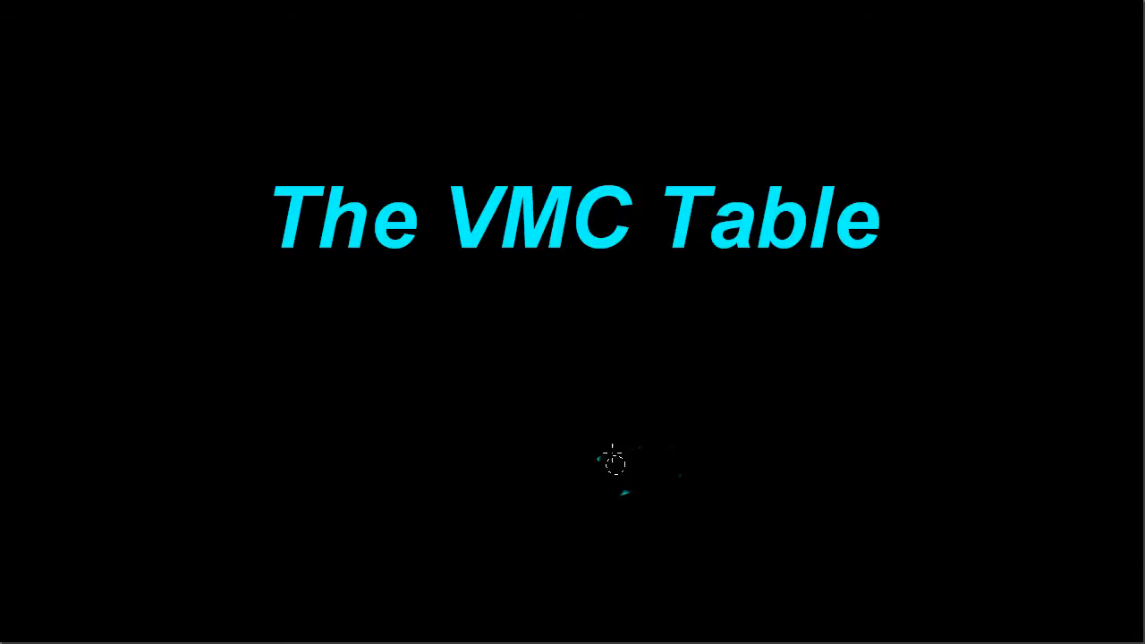
{"action": "mouse_move", "coordinate": [625, 501]}
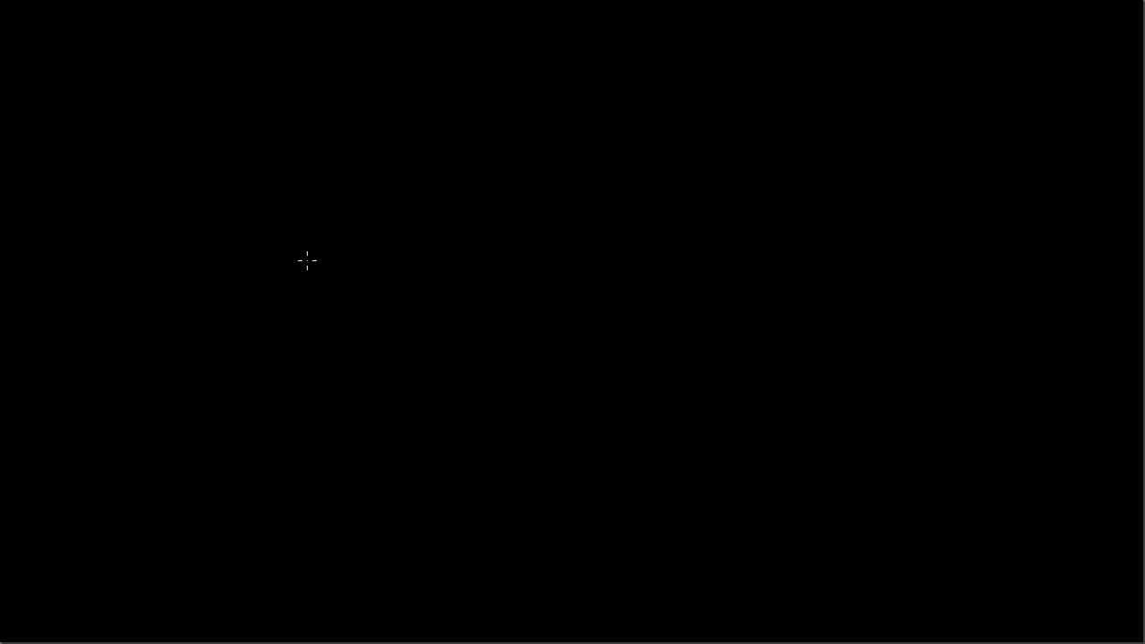
{"action": "mouse_move", "coordinate": [526, 251]}
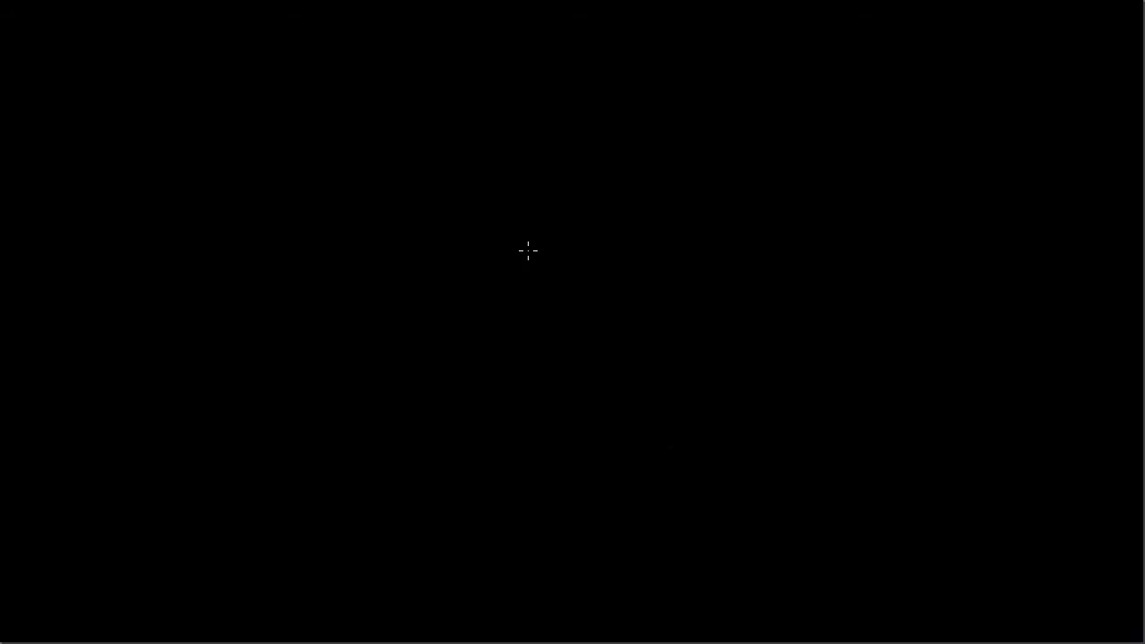
{"action": "mouse_move", "coordinate": [351, 435]}
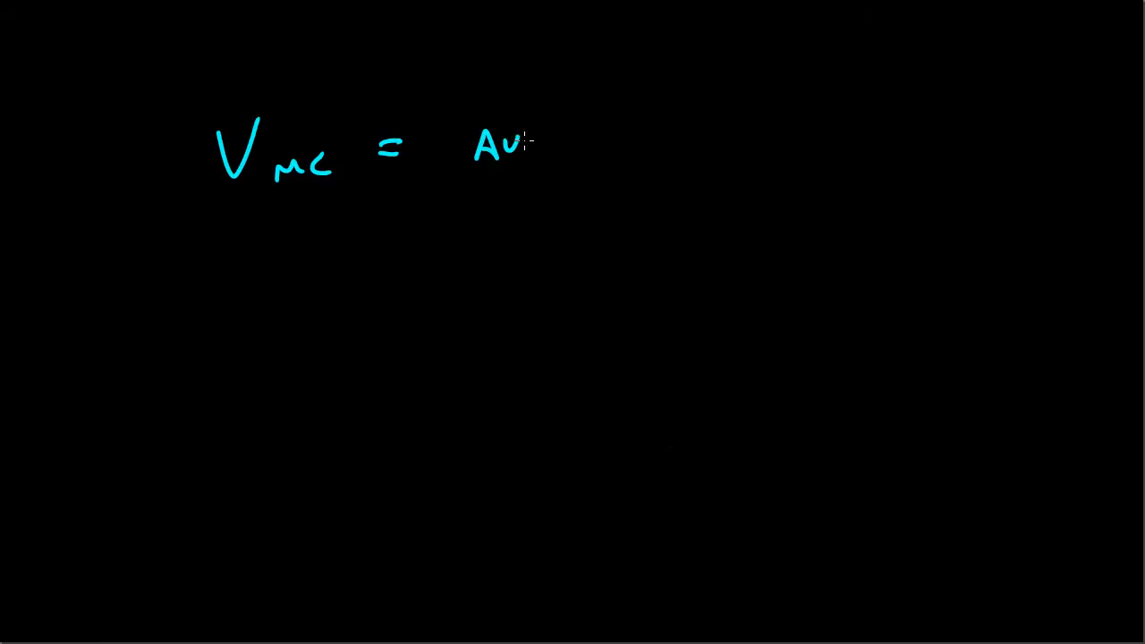
Handwrite 'VMC = Available engine power / Available rudder power' in cyan with a fraction bar
{"action": "left_click_drag", "start_coordinate": [528, 143], "coordinate": [605, 143]}
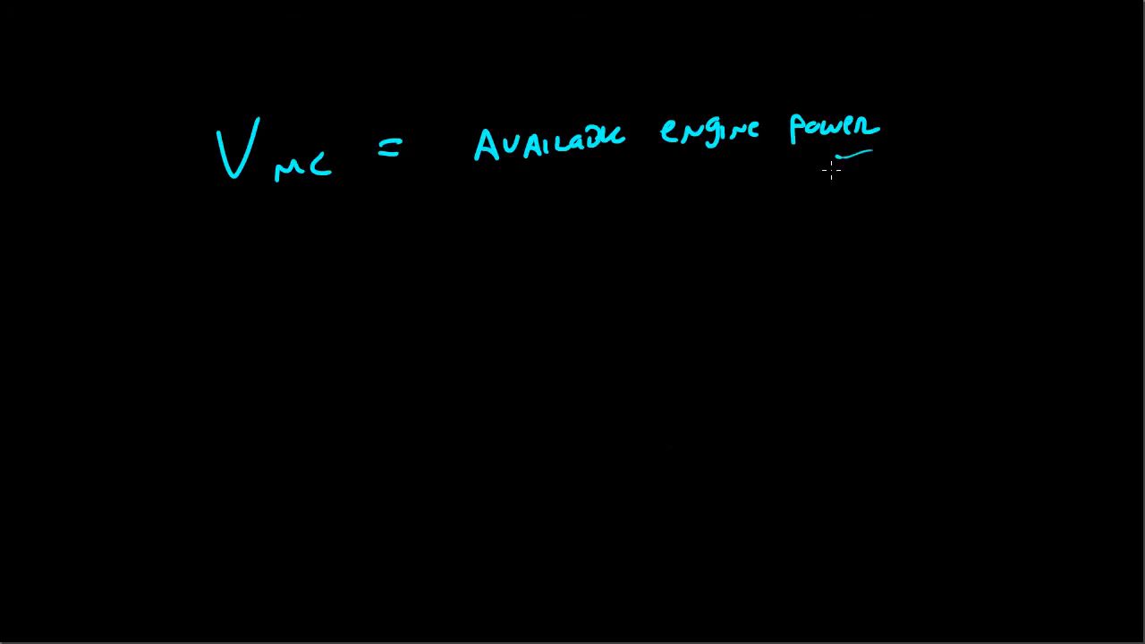
{"action": "left_click_drag", "start_coordinate": [868, 164], "coordinate": [469, 179]}
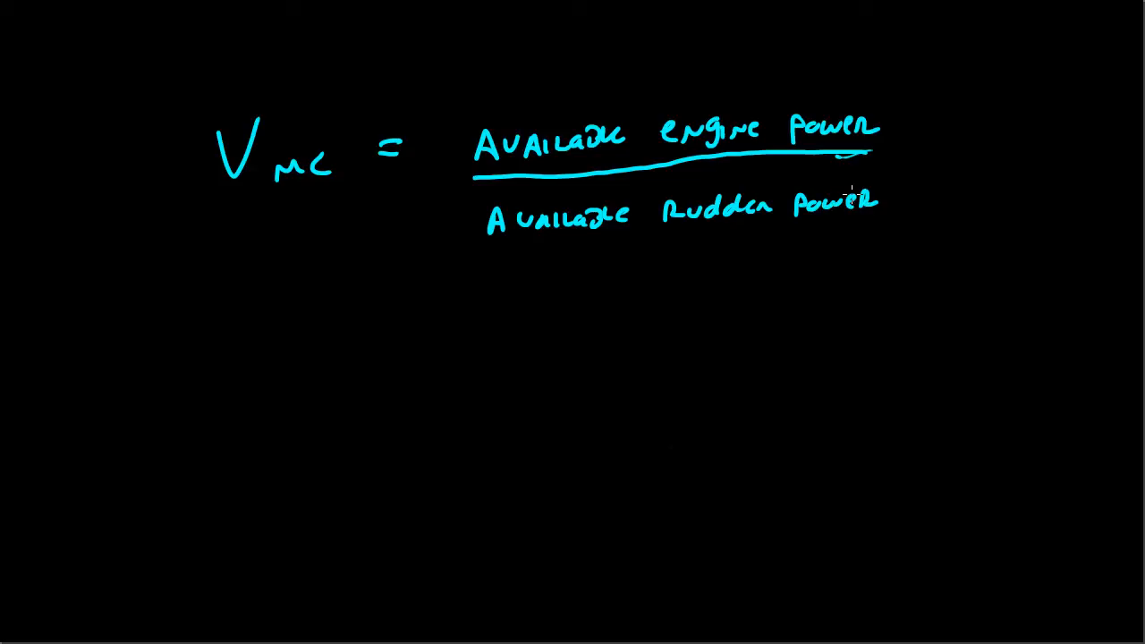
{"action": "mouse_move", "coordinate": [448, 469]}
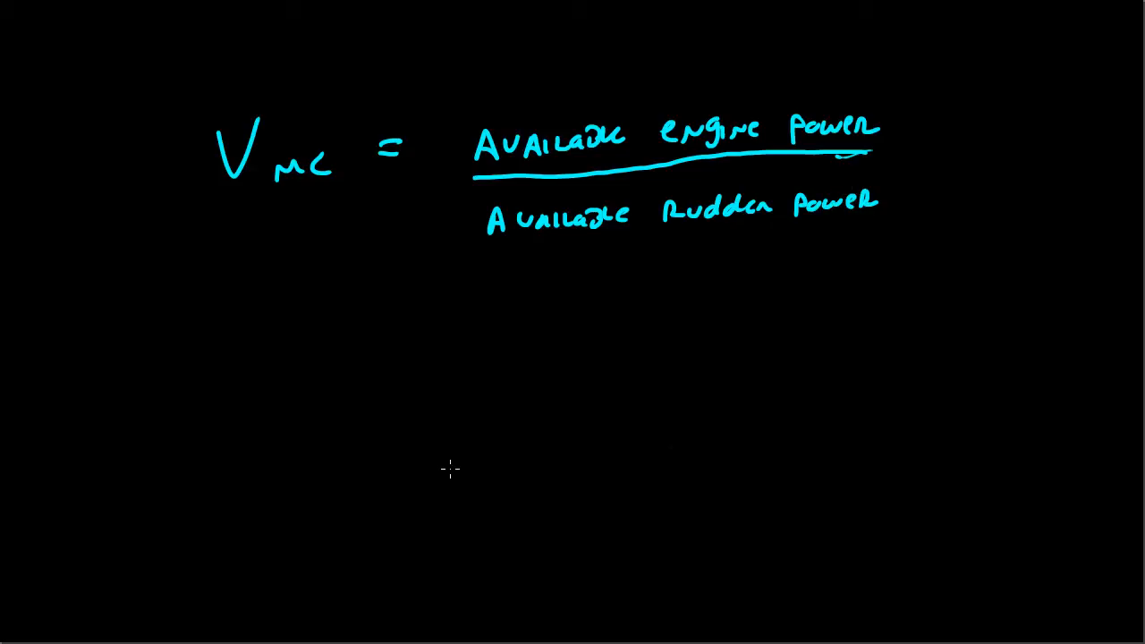
{"action": "mouse_move", "coordinate": [428, 419]}
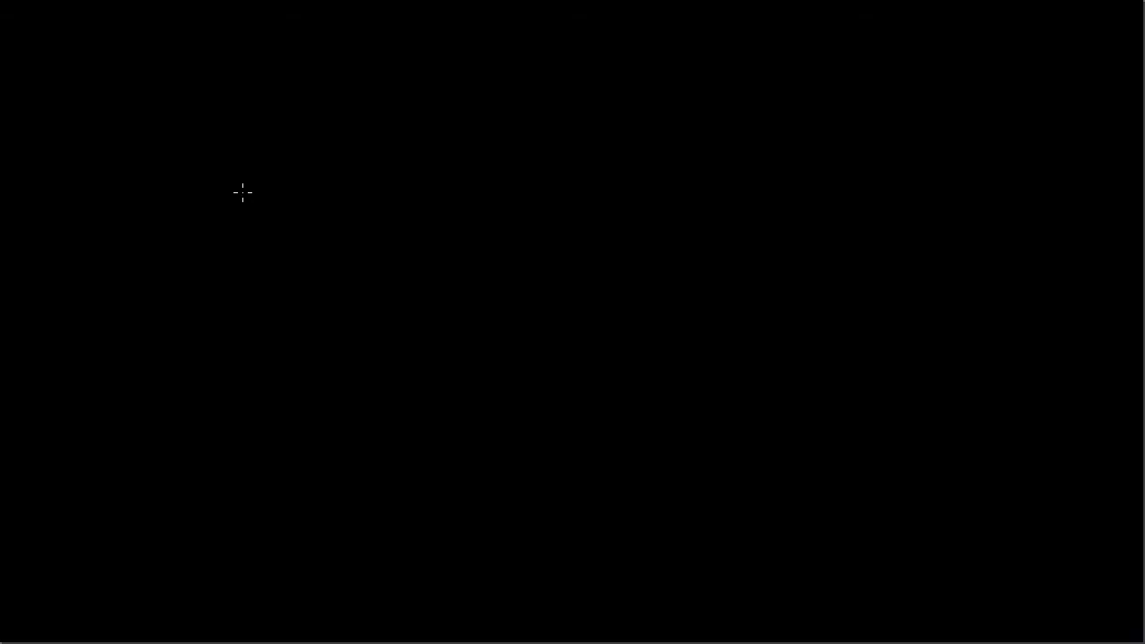
{"action": "mouse_move", "coordinate": [176, 150]}
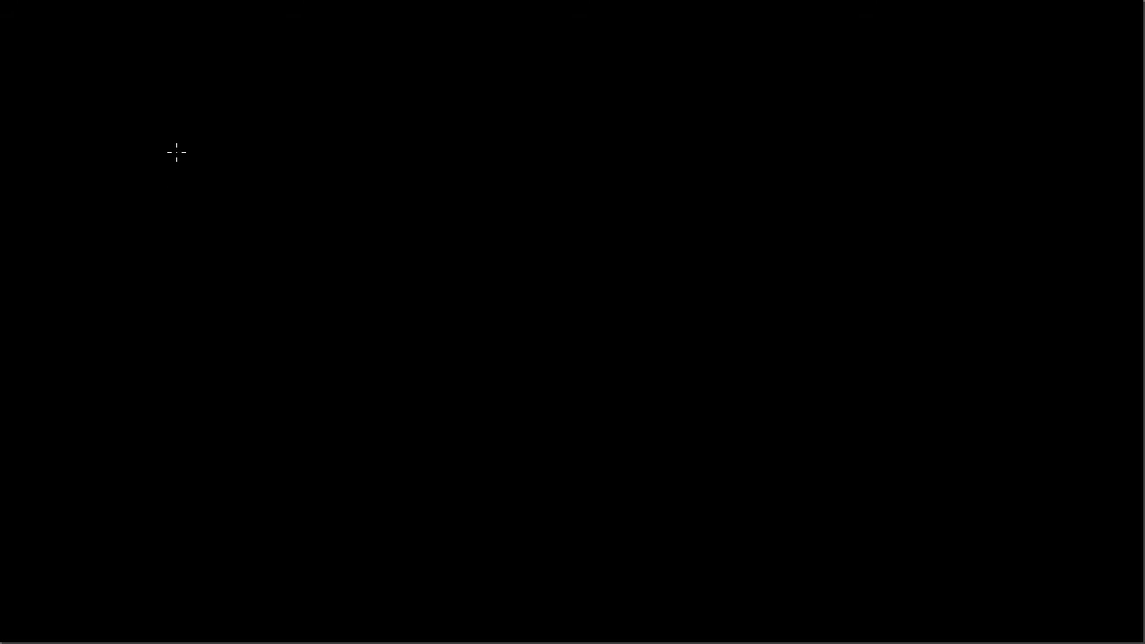
{"action": "mouse_move", "coordinate": [129, 111]}
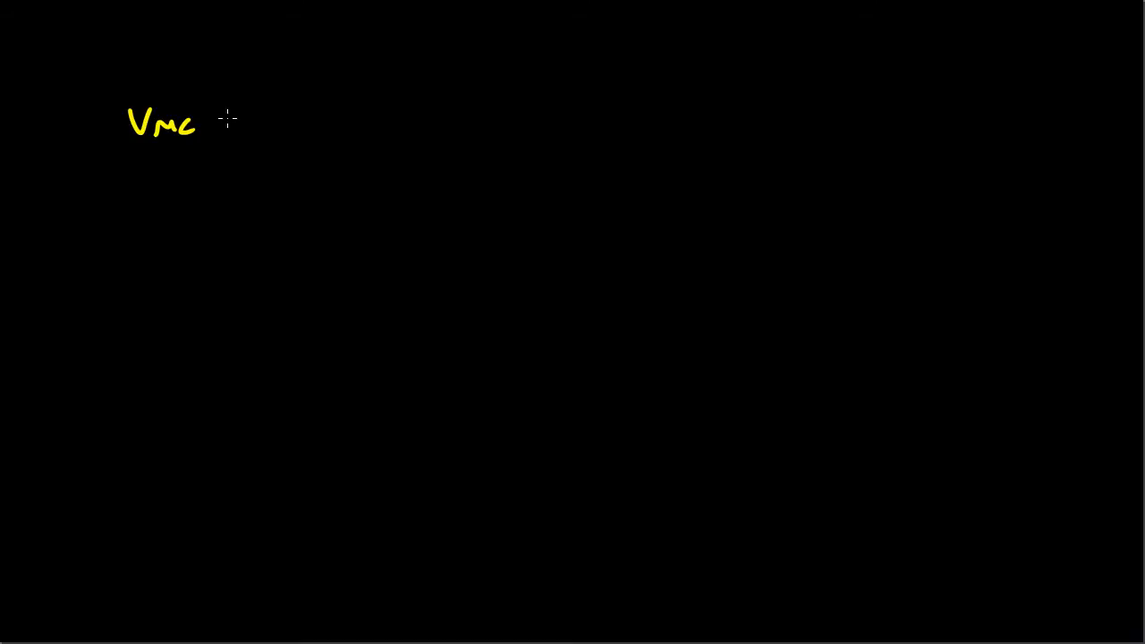
Finish the 'VMC Factors' heading and position the pen below item 1
{"action": "type", "text": "Facts"}
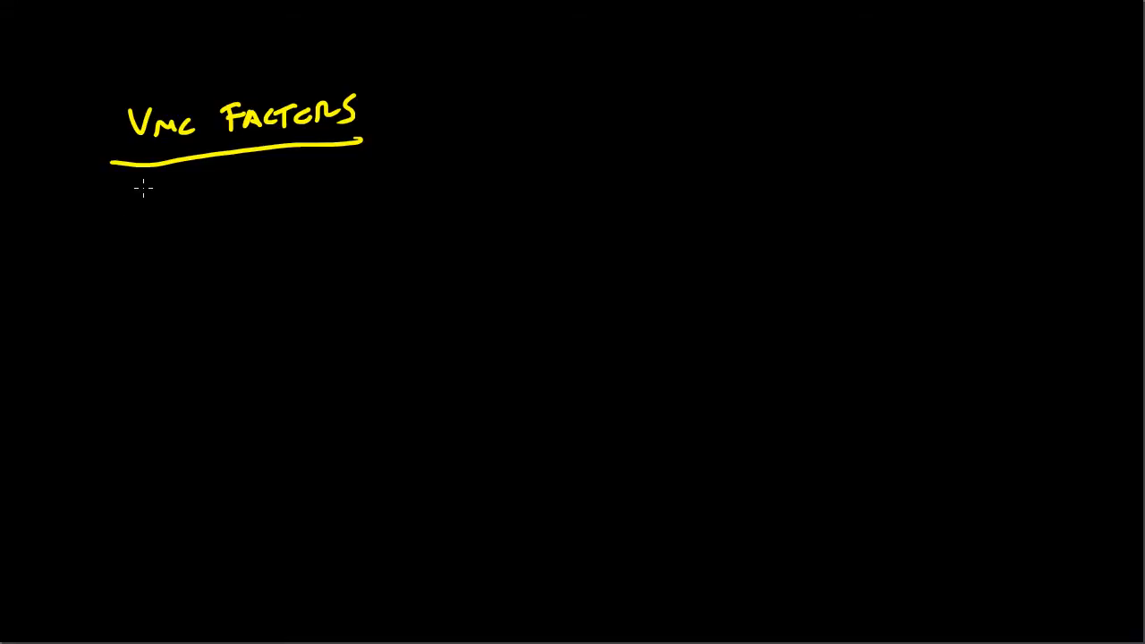
{"action": "mouse_move", "coordinate": [111, 211]}
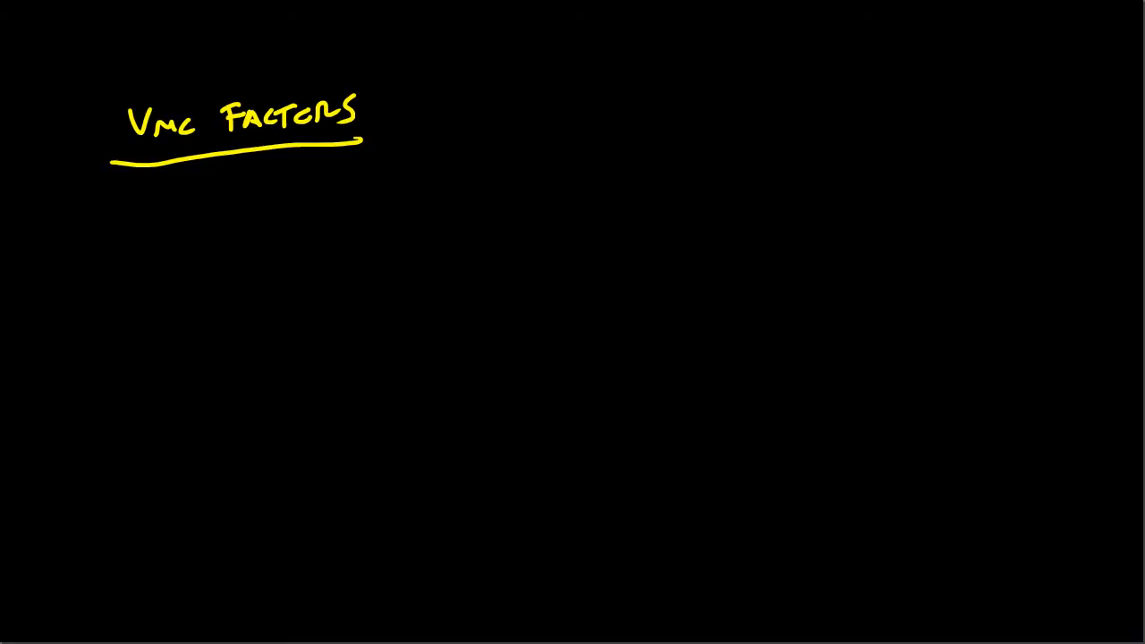
{"action": "mouse_move", "coordinate": [105, 204]}
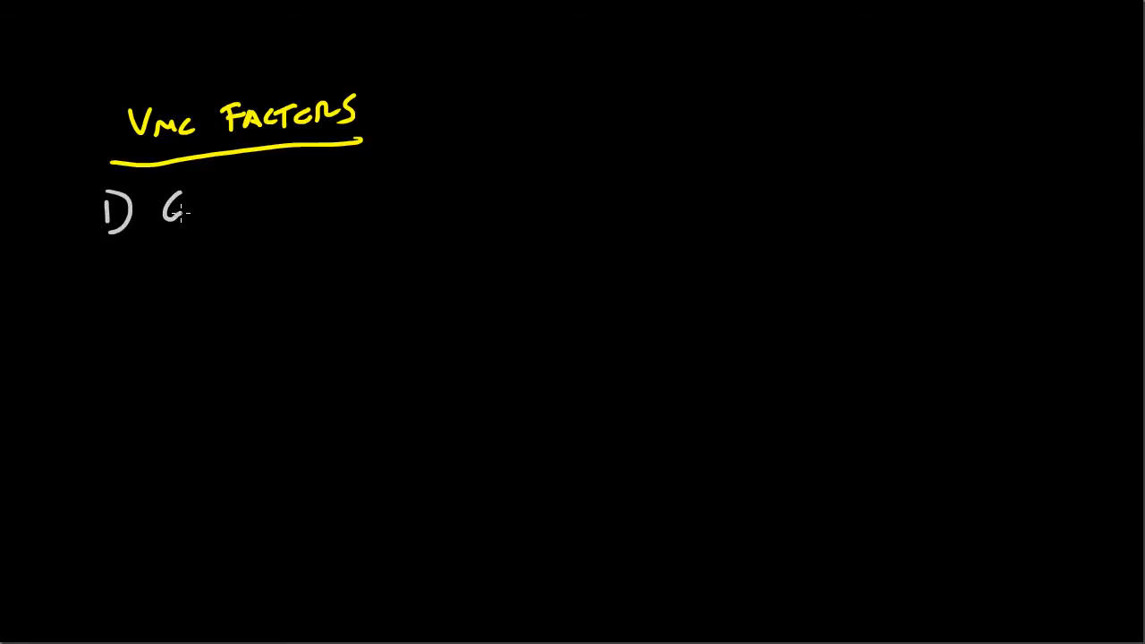
{"action": "type", "text": "of G"}
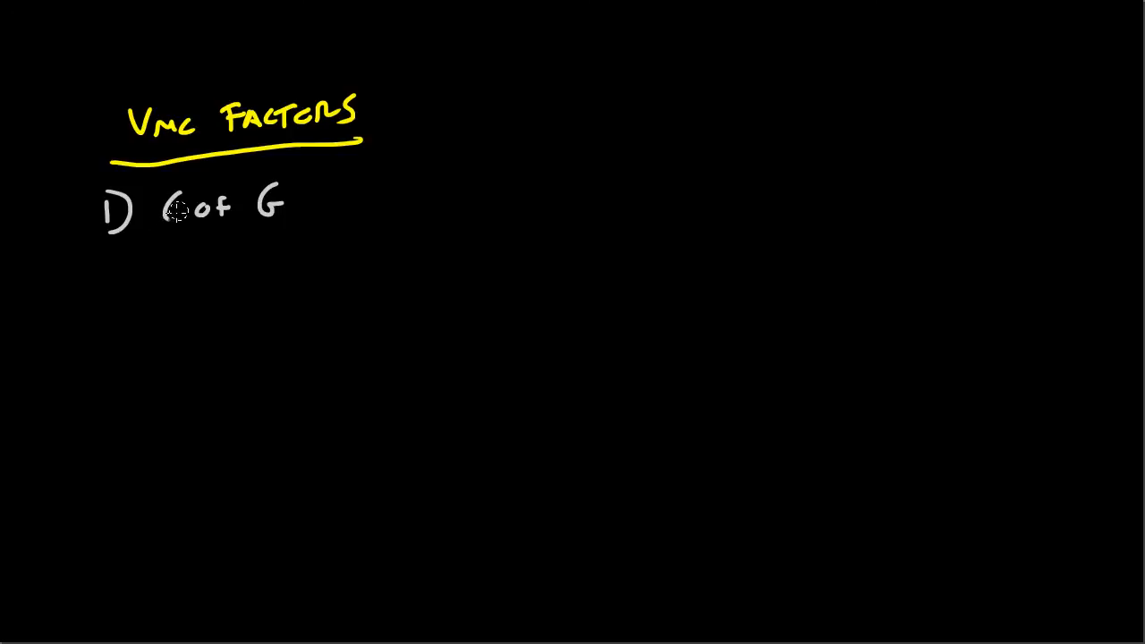
{"action": "left_click", "coordinate": [175, 208]}
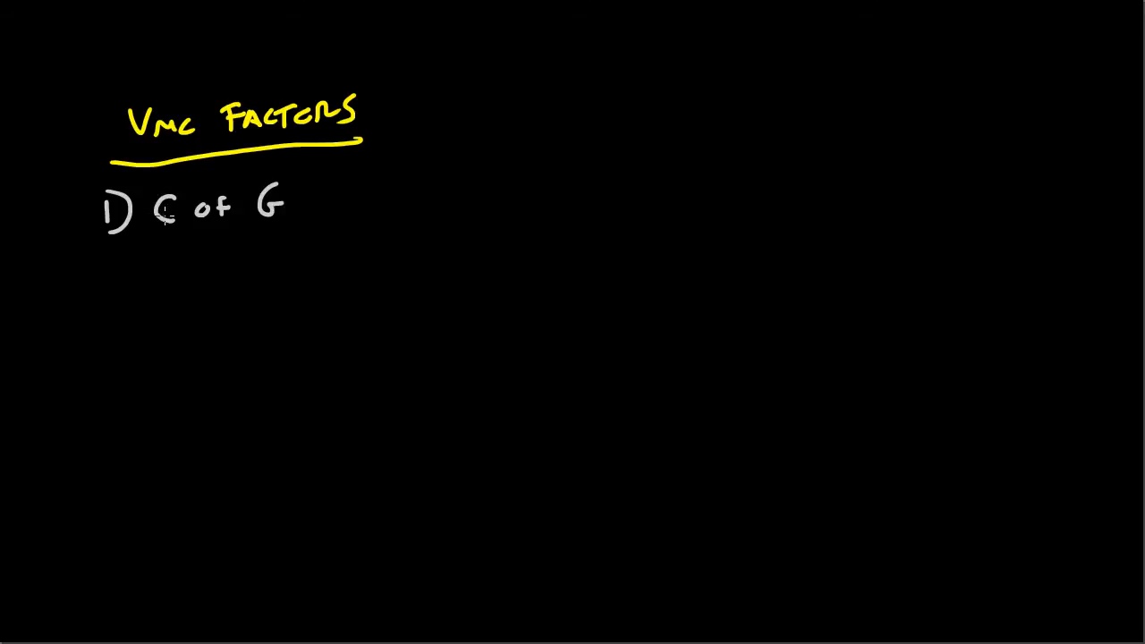
{"action": "mouse_move", "coordinate": [99, 265]}
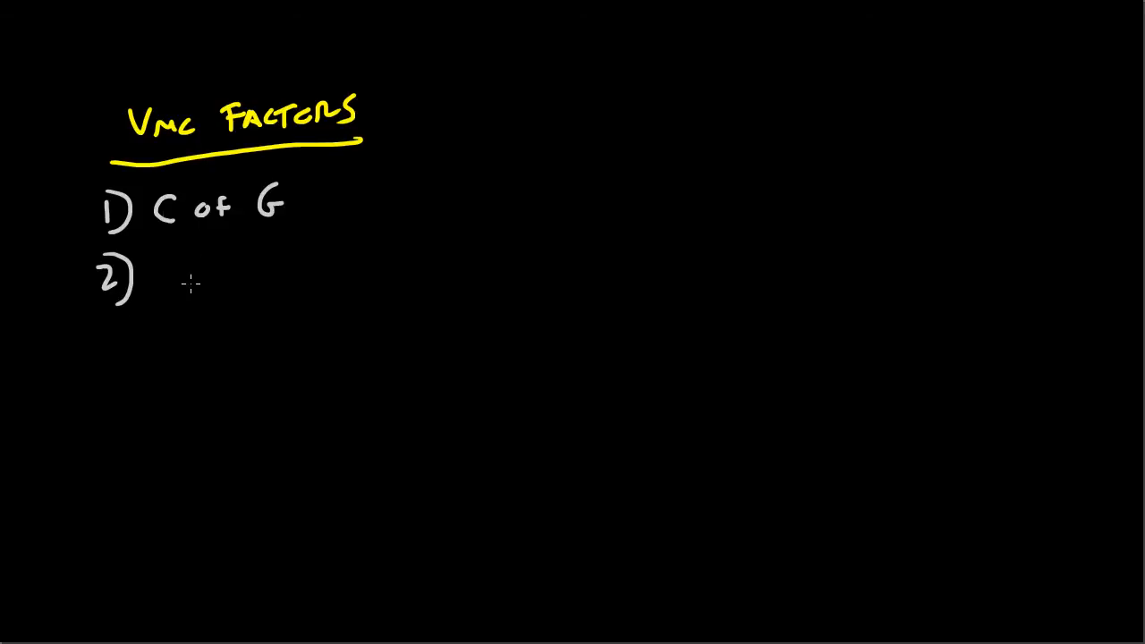
Handwrite factors 2) Bank, 3) Weight and 4) Power under C of G
{"action": "type", "text": "BA"}
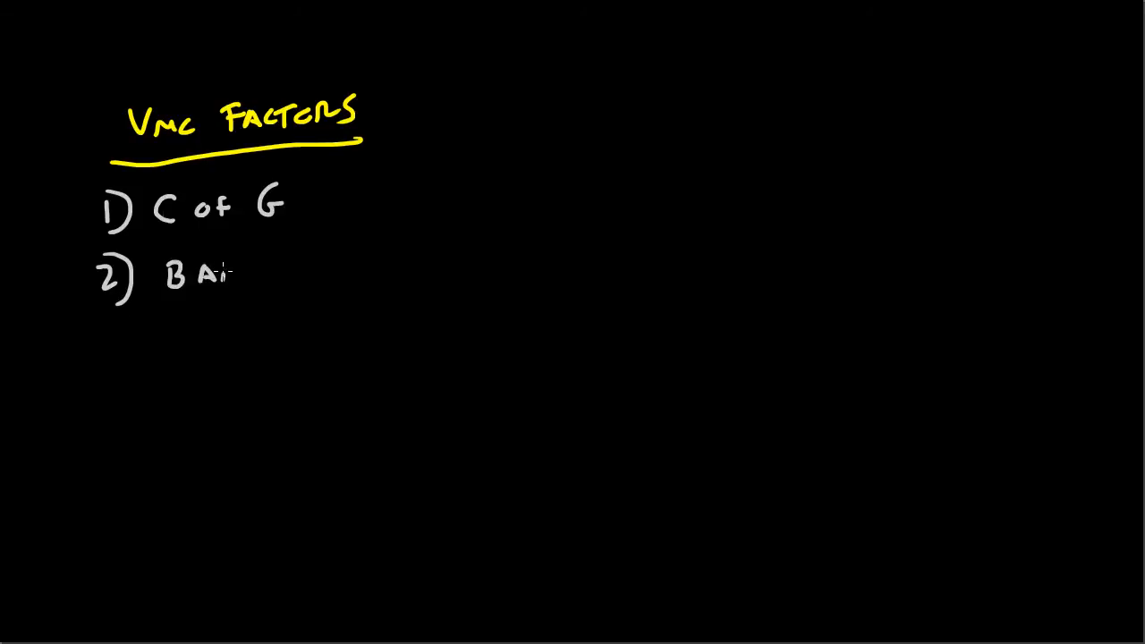
{"action": "type", "text": "NK"}
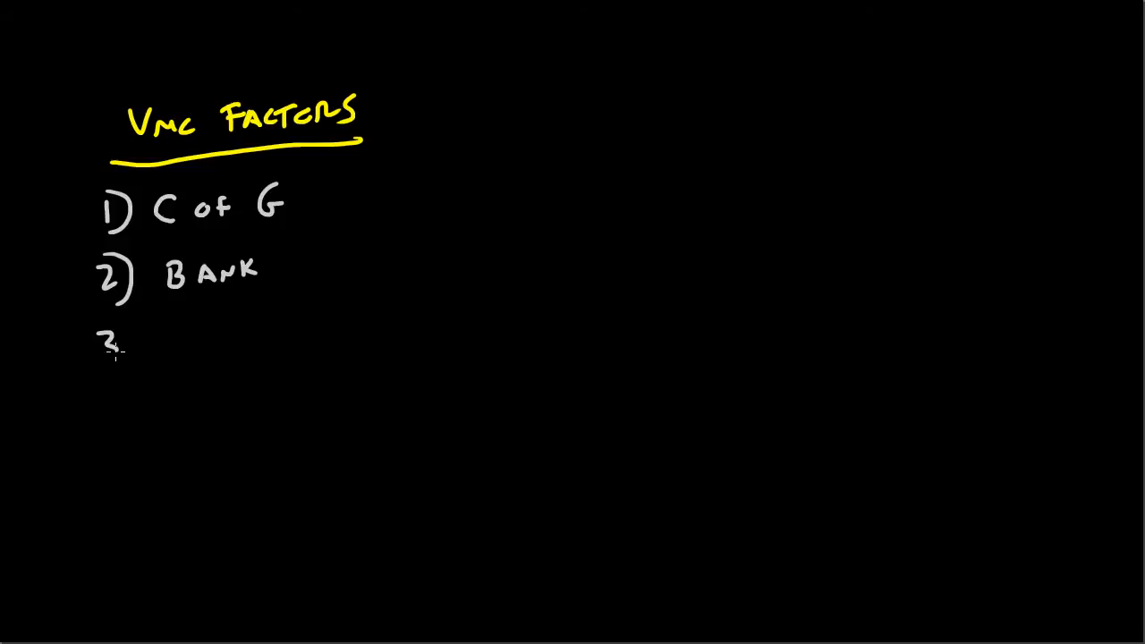
{"action": "type", "text": "We"}
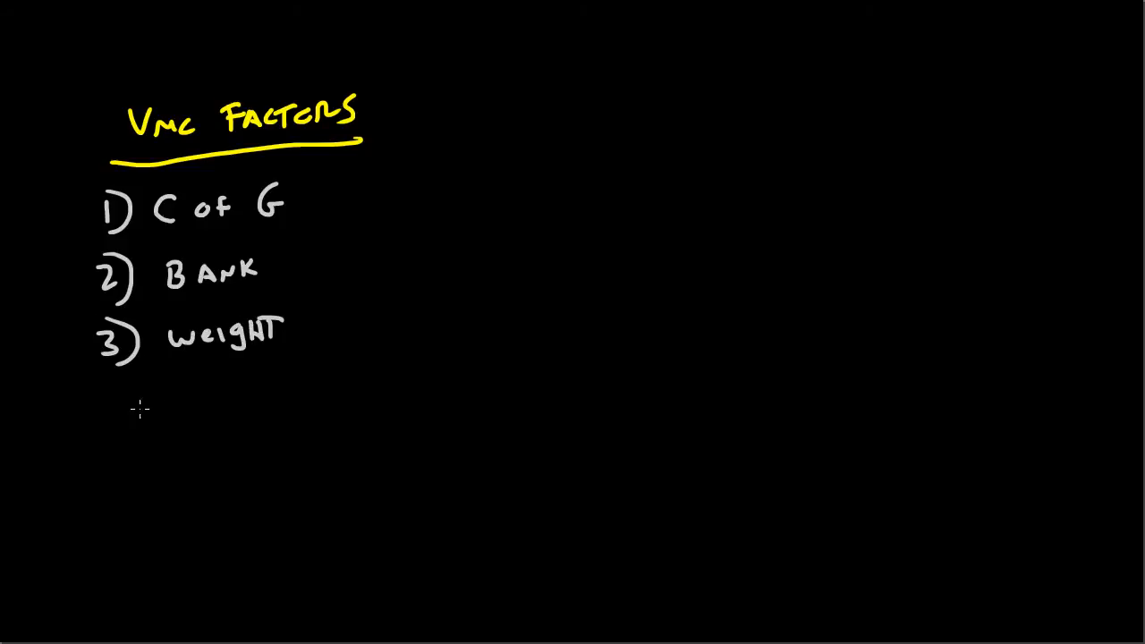
{"action": "left_click_drag", "start_coordinate": [99, 394], "coordinate": [134, 412]}
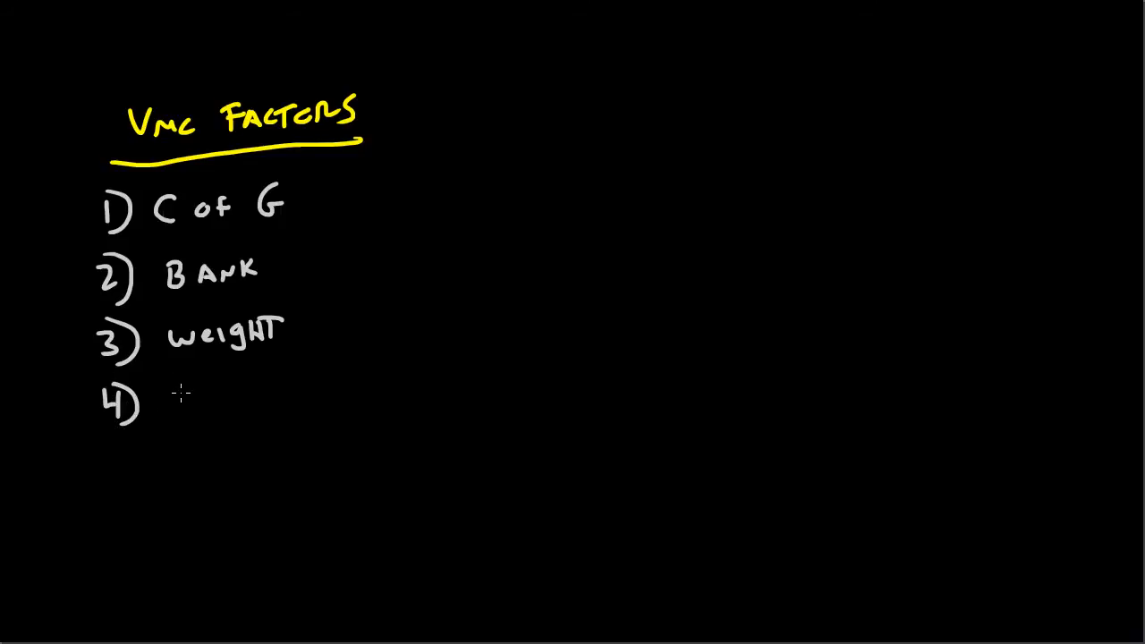
{"action": "type", "text": "Power"}
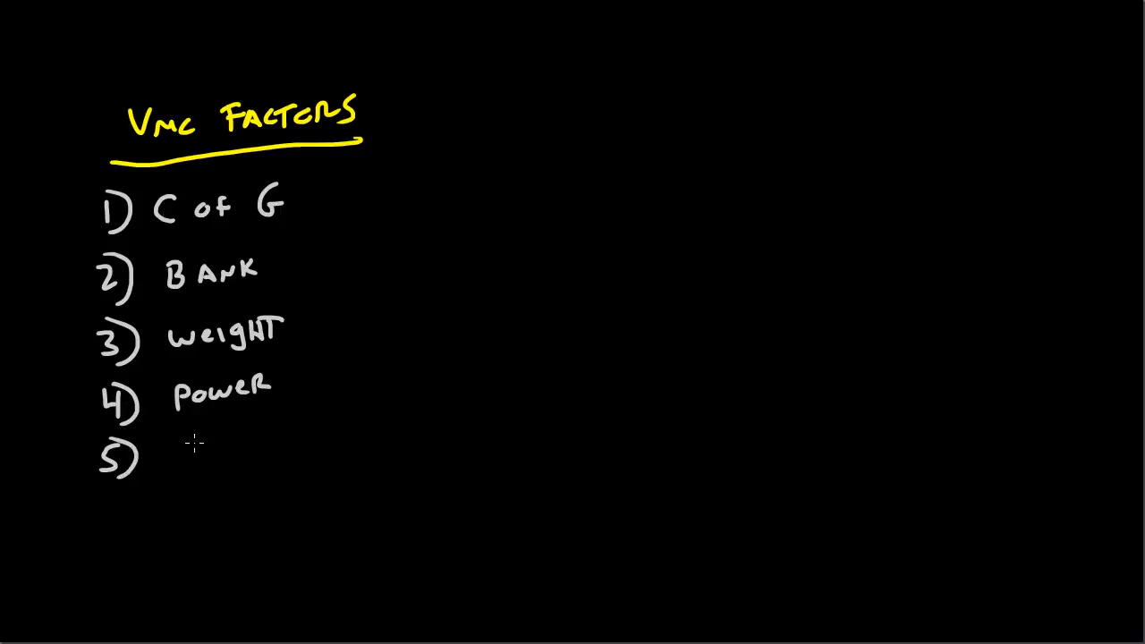
Handwrite factor 5) Density Altitude below Power
{"action": "type", "text": "Density"}
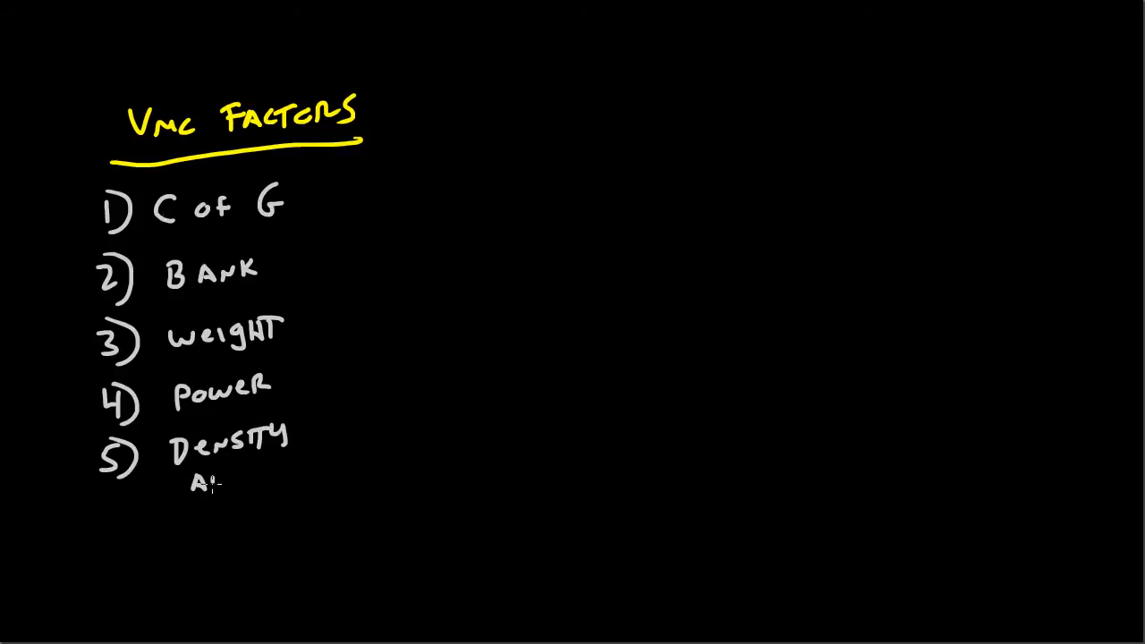
{"action": "type", "text": "ALTIT"}
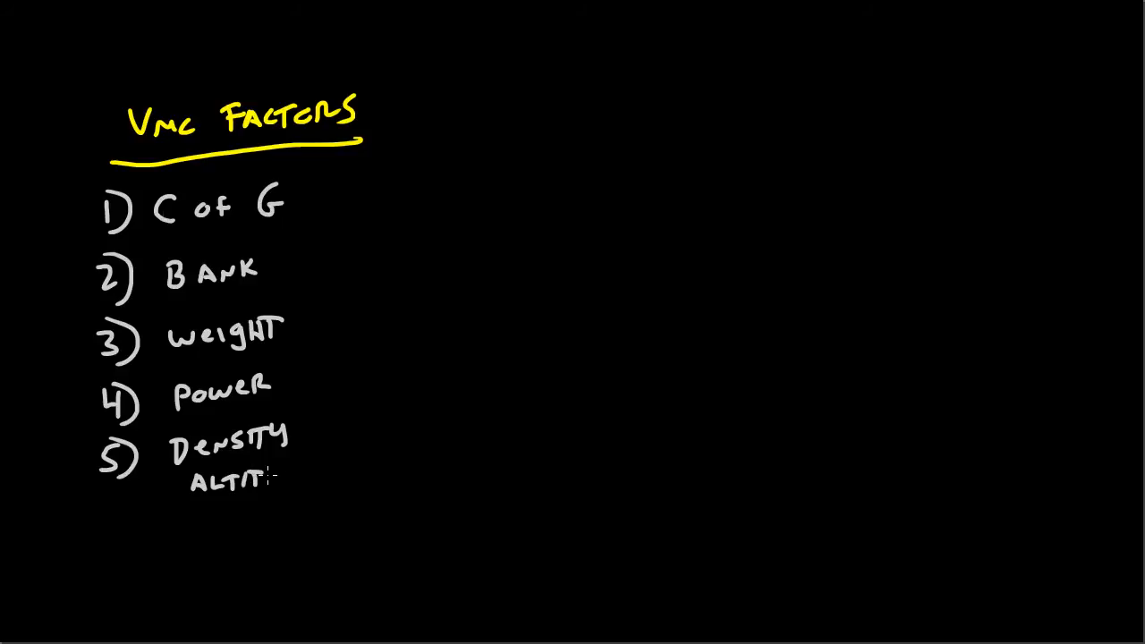
{"action": "type", "text": "UDE"}
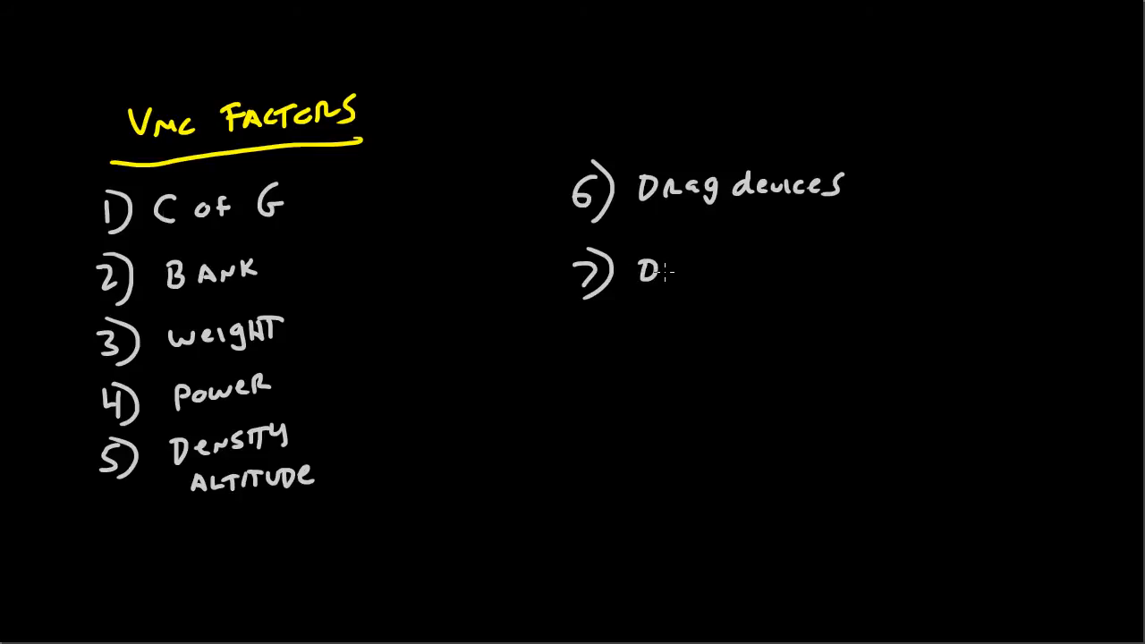
Handwrite 7) Dead Prop and 8) Critical engine in the right-hand column
{"action": "type", "text": "Dead P"}
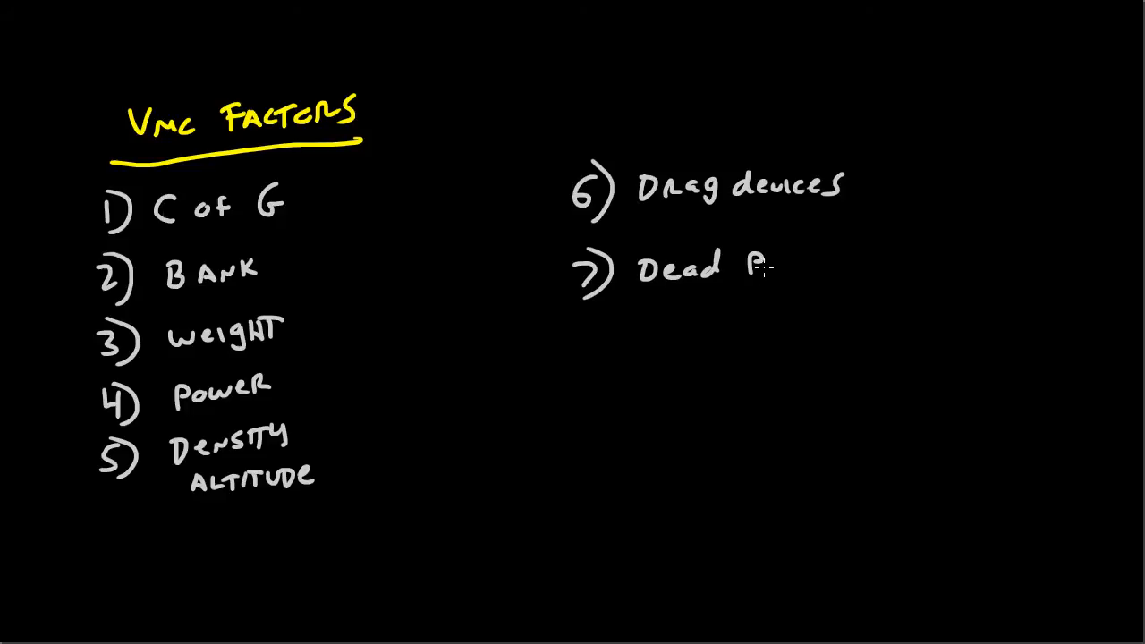
{"action": "type", "text": "ROP"}
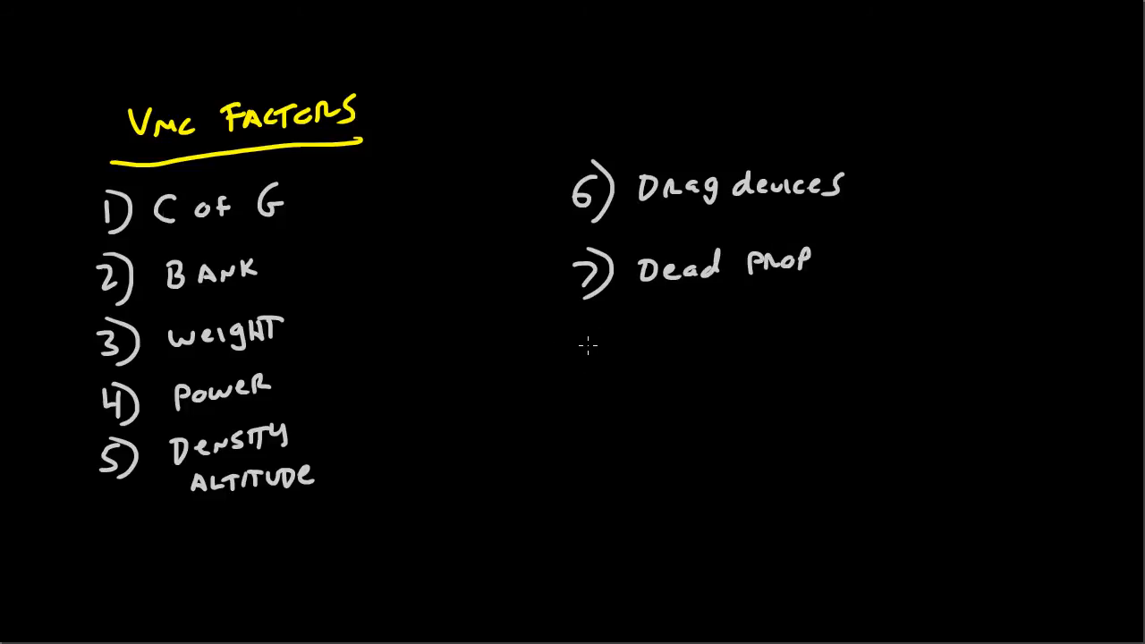
{"action": "type", "text": "8) CR"}
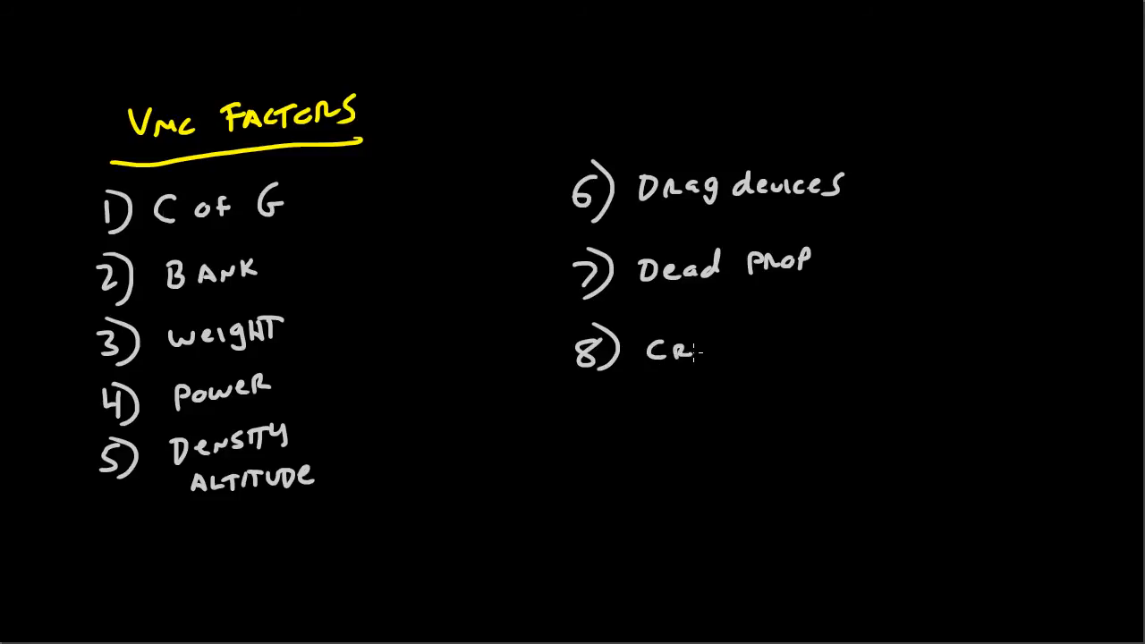
{"action": "type", "text": "itical engine"}
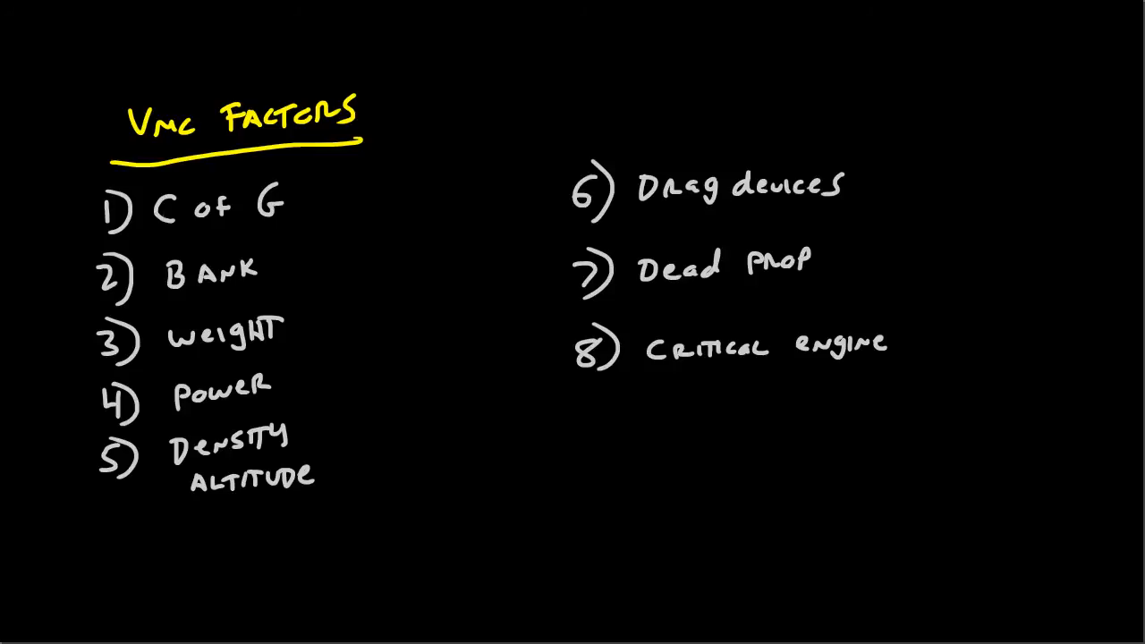
Draw orange brackets grouping factors 2–3 and 4–5, and one beside factor 6
{"action": "left_click_drag", "start_coordinate": [79, 277], "coordinate": [69, 349]}
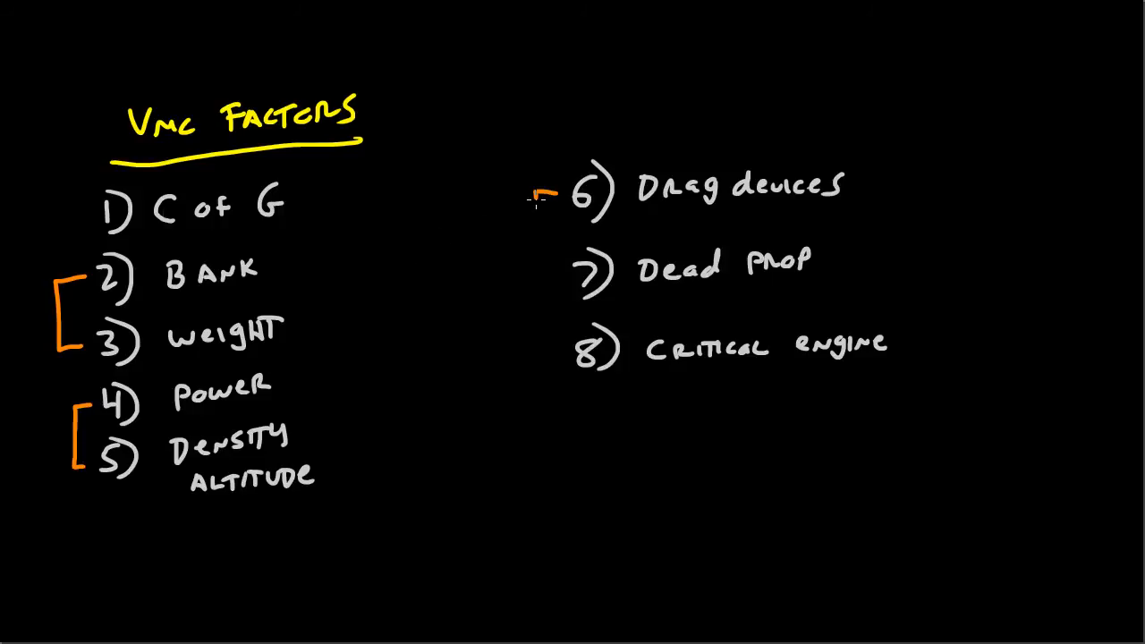
{"action": "left_click_drag", "start_coordinate": [537, 193], "coordinate": [537, 268]}
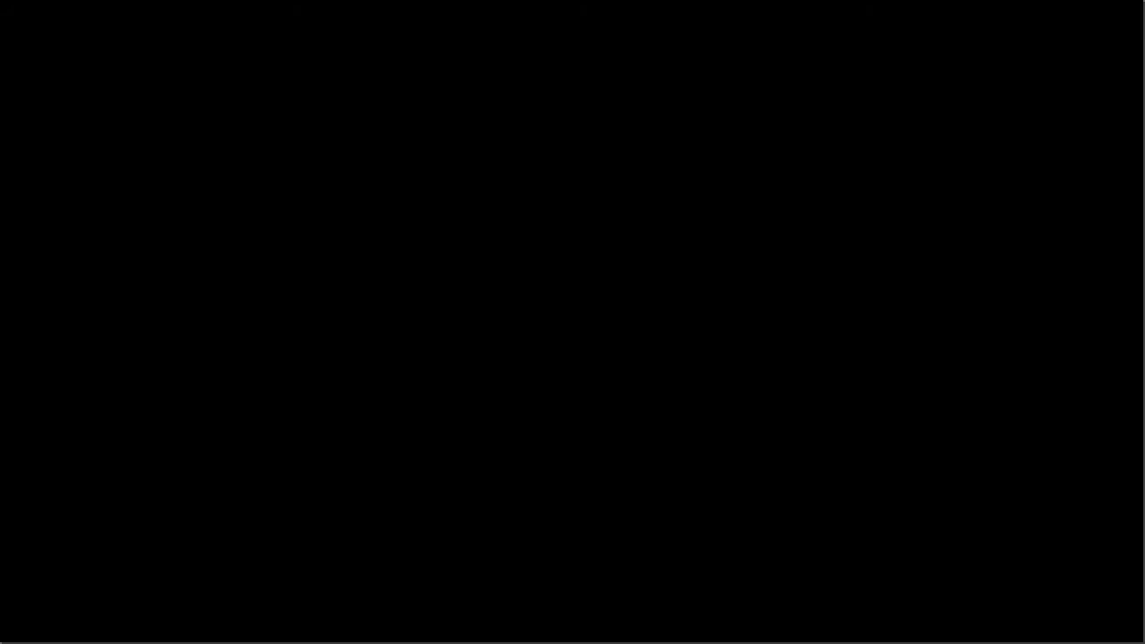
{"action": "mouse_move", "coordinate": [75, 50]}
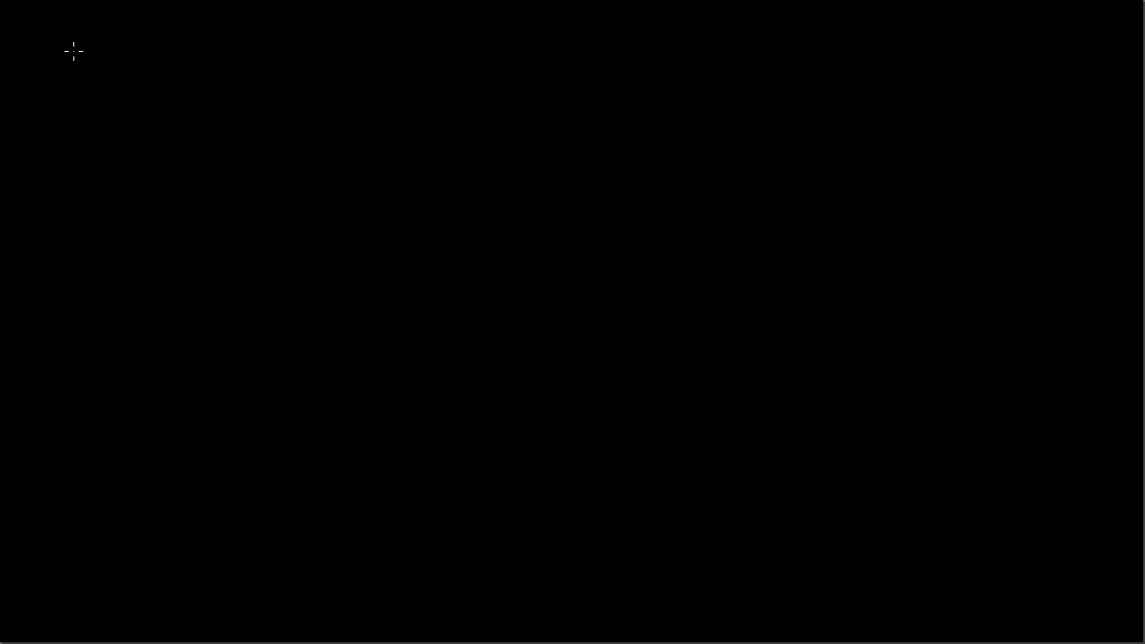
Handwrite and underline the 'VMC Factors' heading on the new blank page
{"action": "left_click_drag", "start_coordinate": [63, 53], "coordinate": [140, 63]}
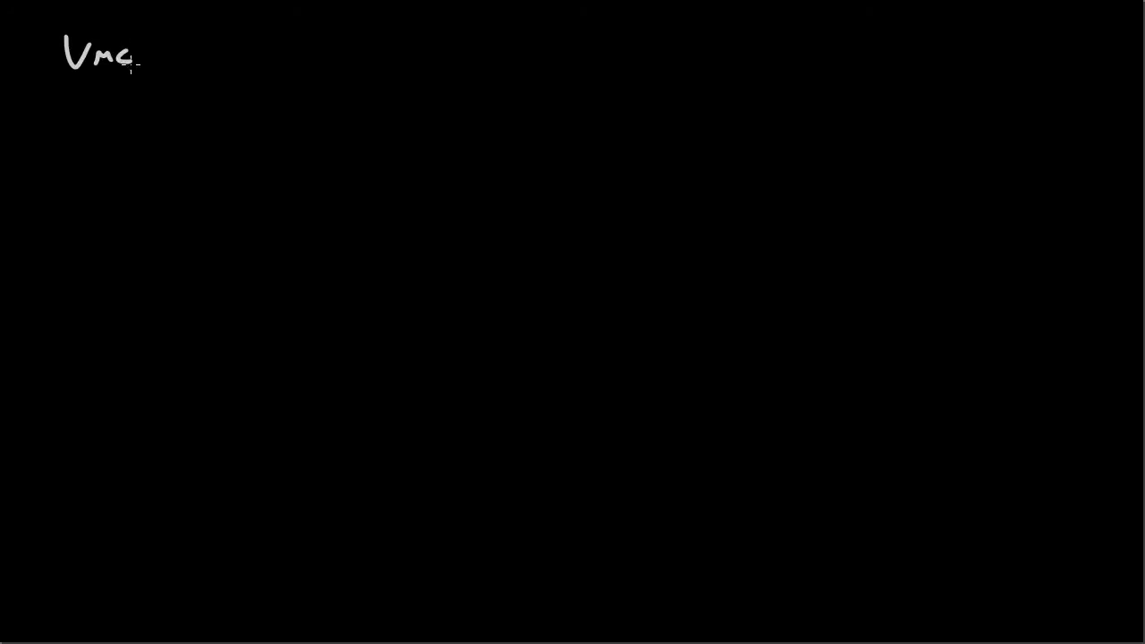
{"action": "type", "text": "Factors"}
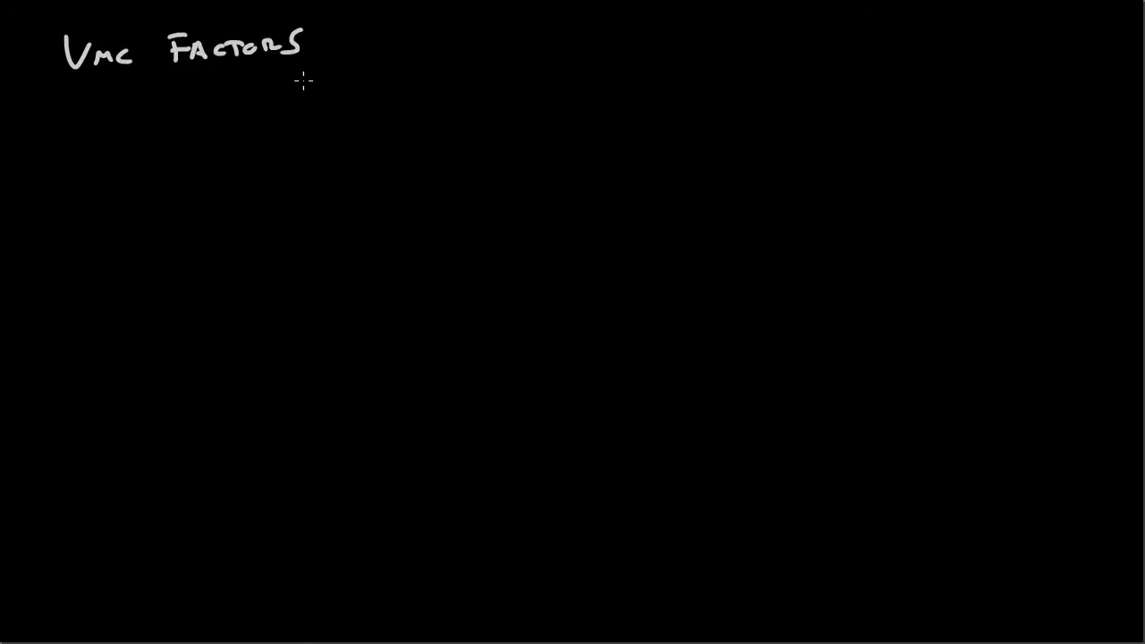
{"action": "left_click_drag", "start_coordinate": [301, 78], "coordinate": [45, 88]}
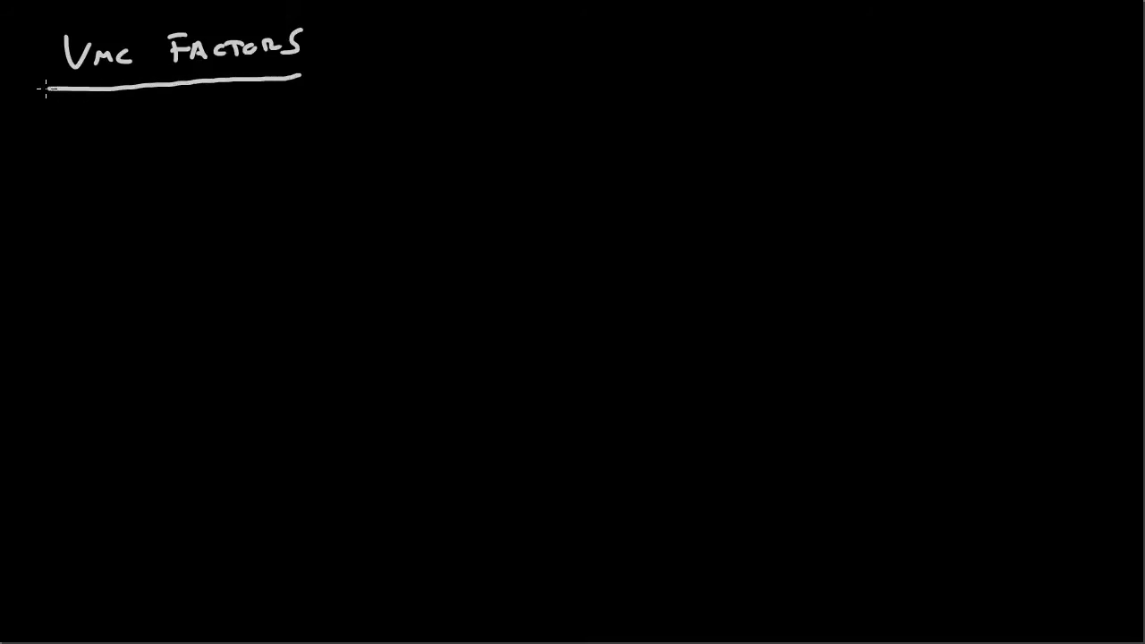
{"action": "mouse_move", "coordinate": [58, 140]}
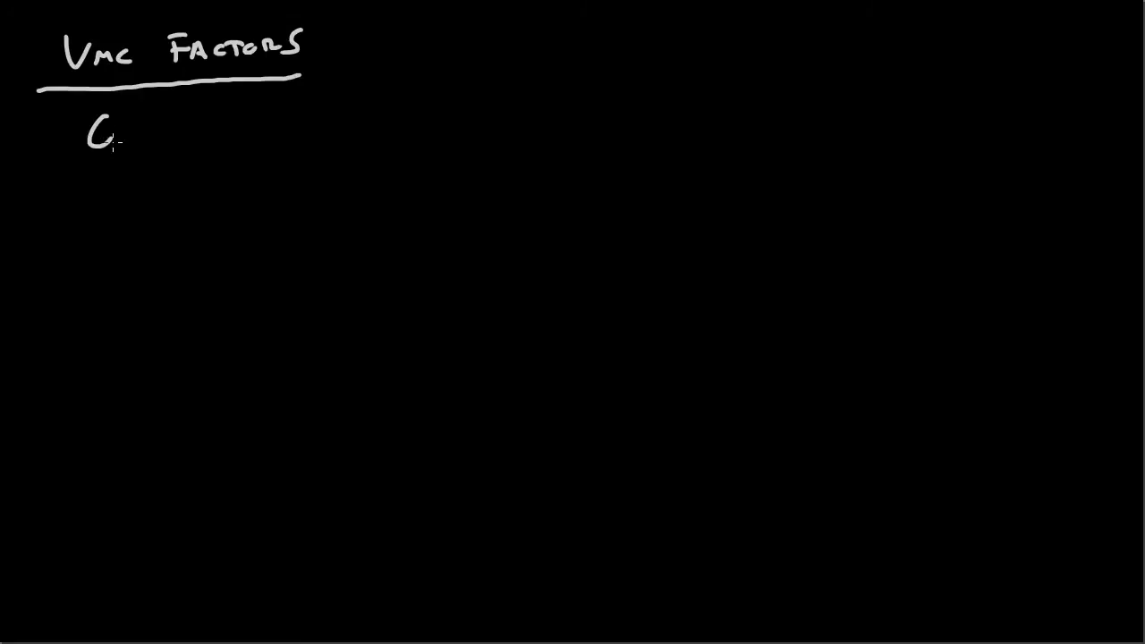
List C of G, Bank, Weight, Power and Density Altitude under the heading
{"action": "type", "text": "of G"}
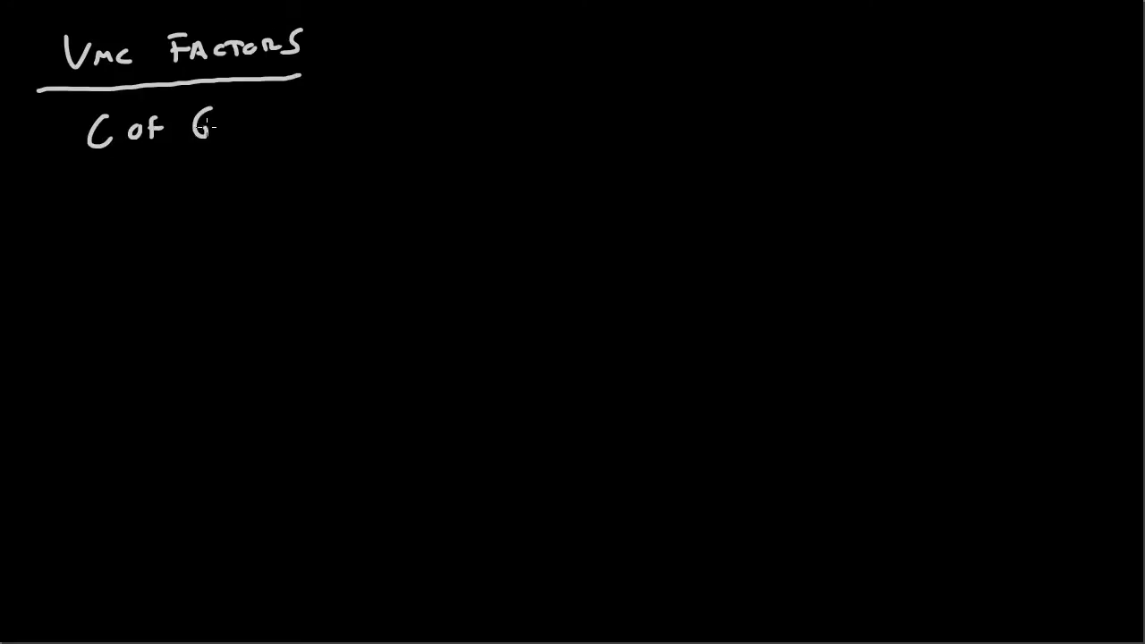
{"action": "type", "text": "BANK"}
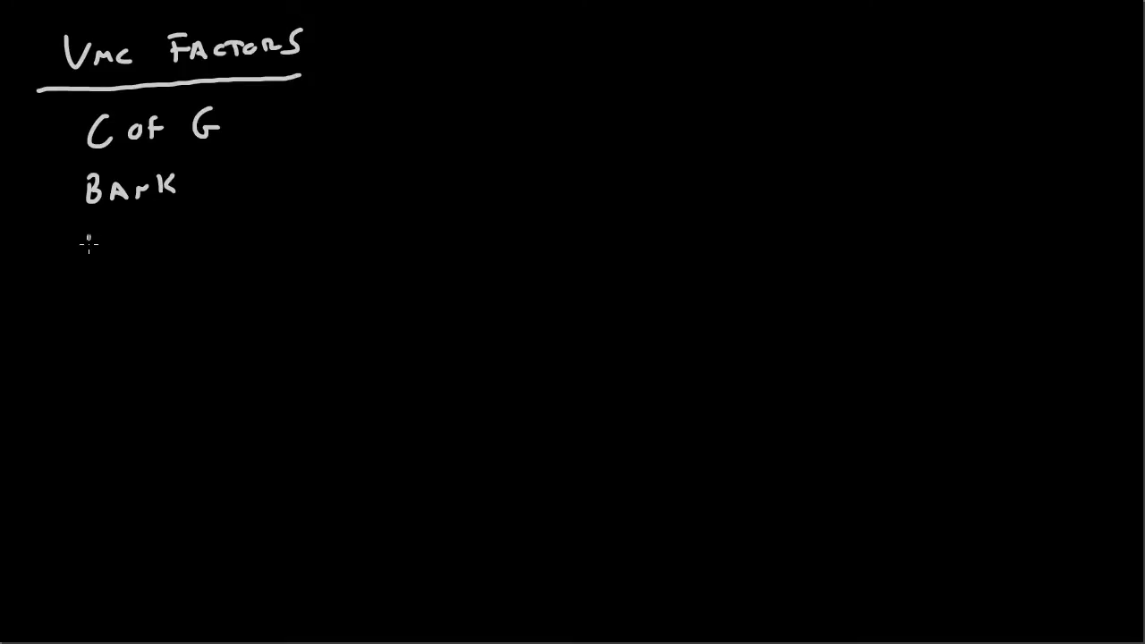
{"action": "type", "text": "weigh"}
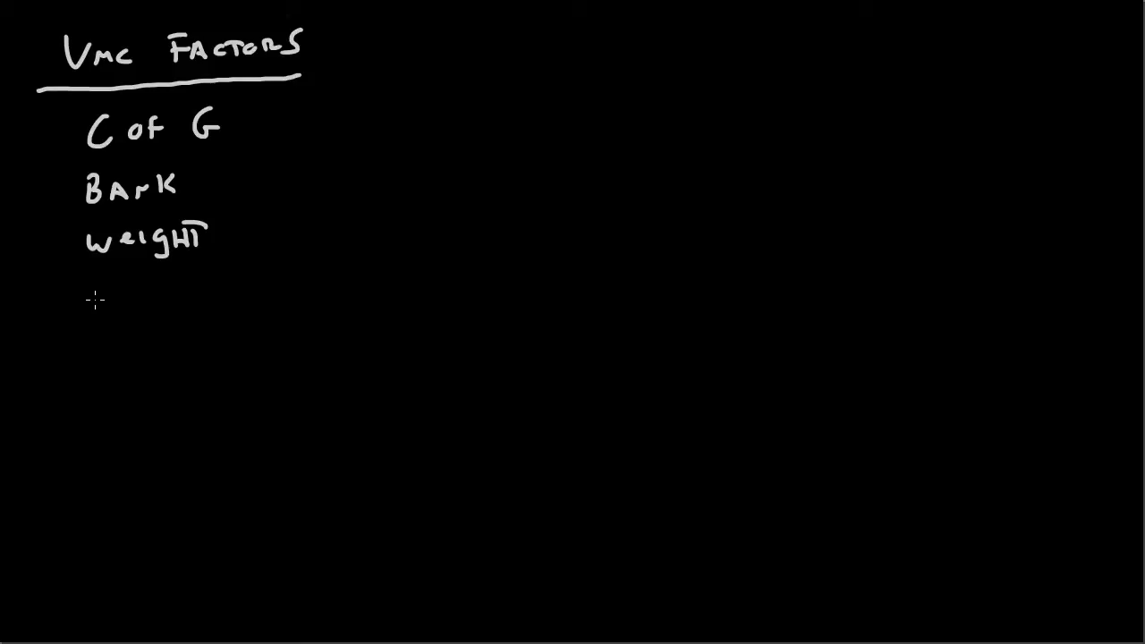
{"action": "type", "text": "Po"}
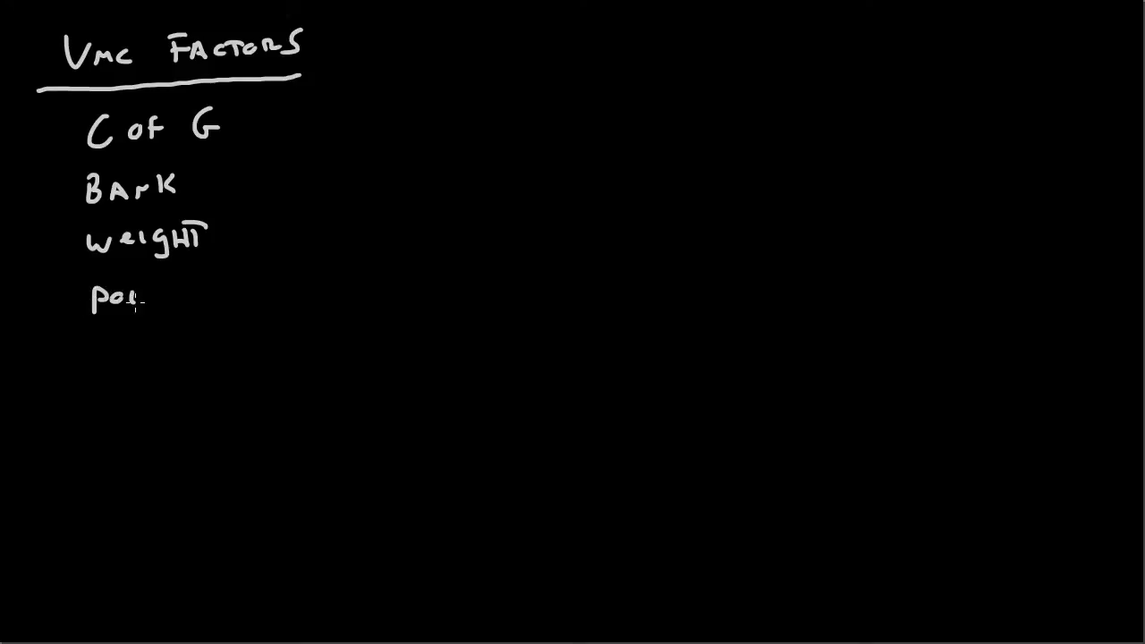
{"action": "type", "text": "power"}
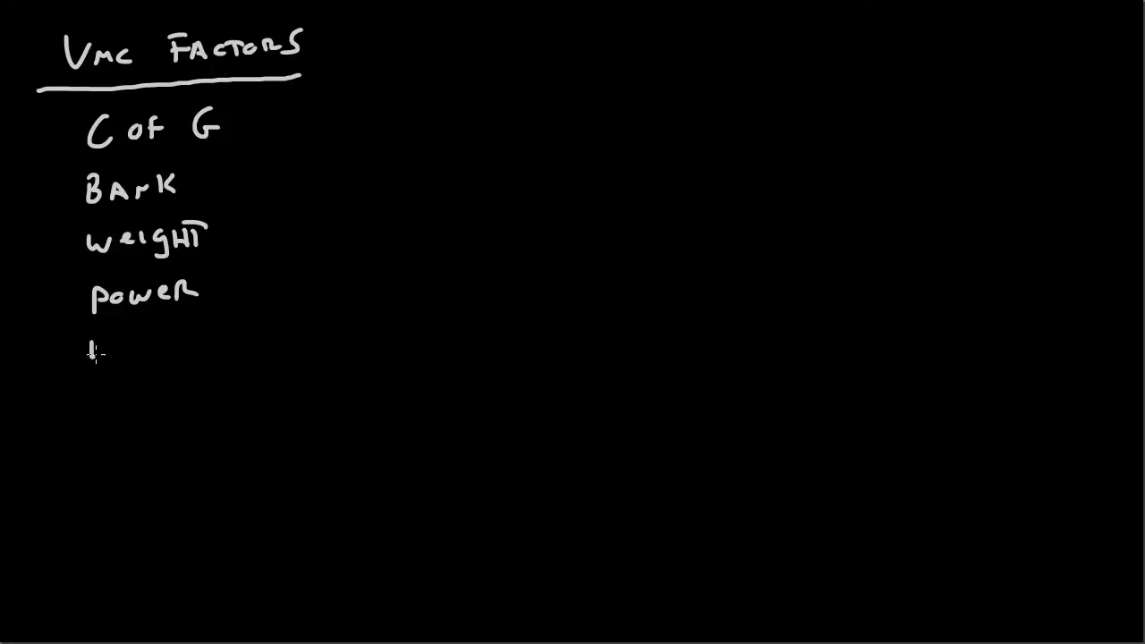
{"action": "type", "text": "Density"}
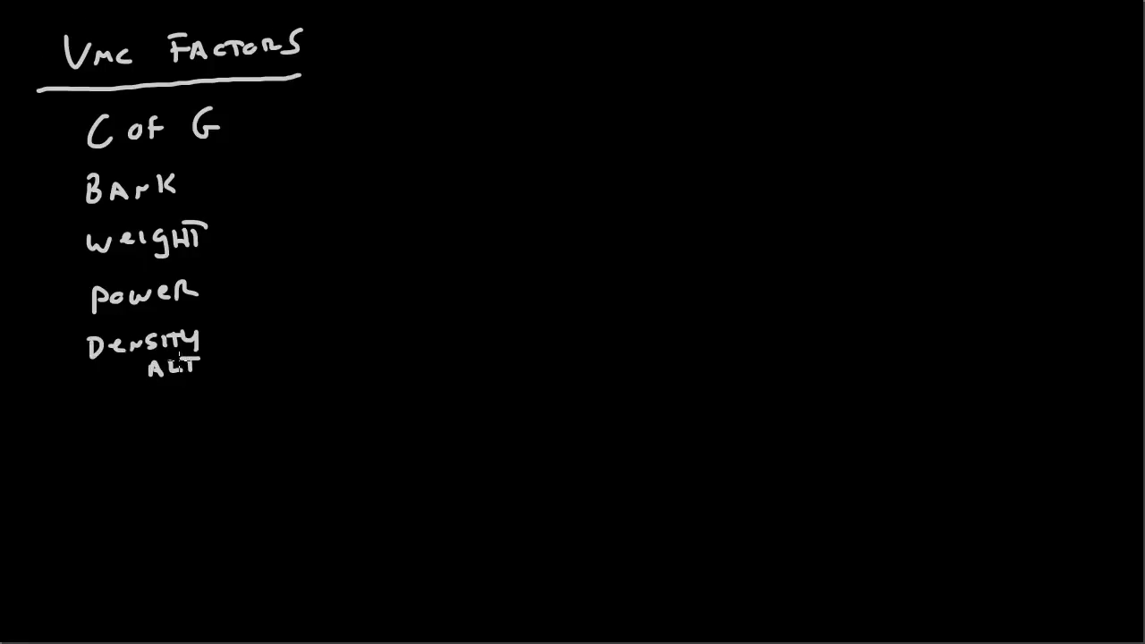
Add Drag devices, Dead Prop and Critical engine as items 6 to 8
{"action": "type", "text": "D"}
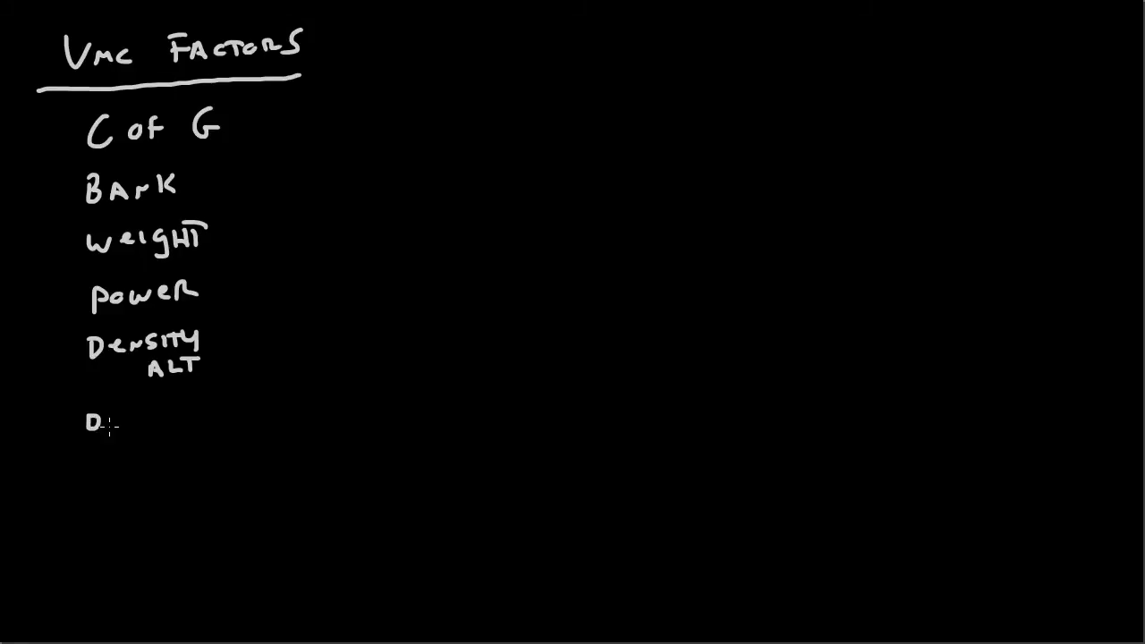
{"action": "type", "text": "Drag a"}
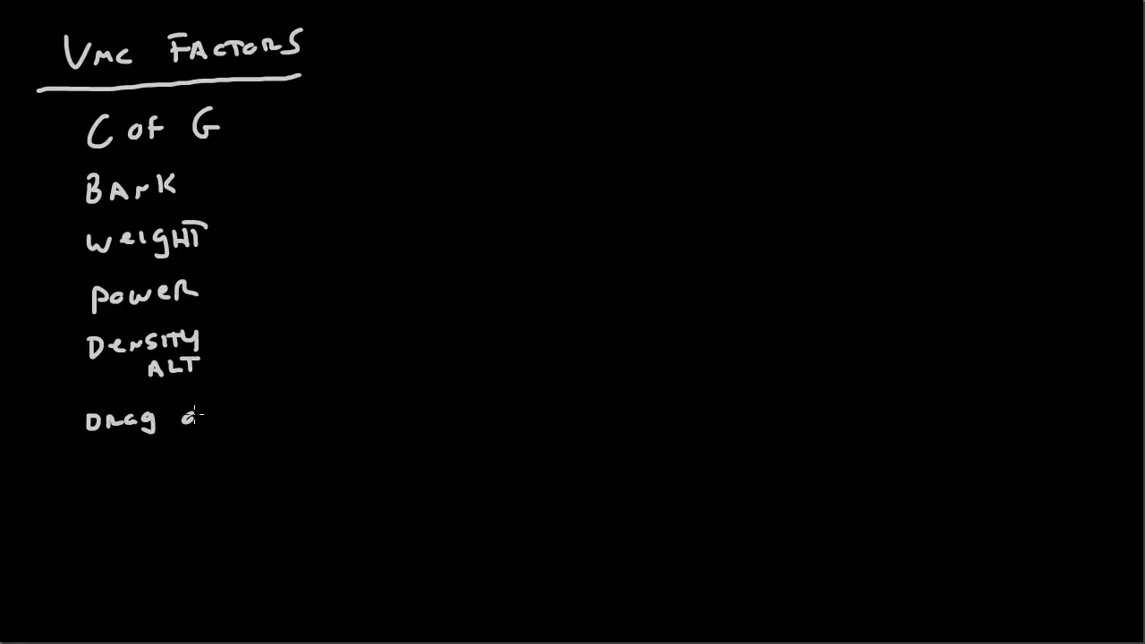
{"action": "type", "text": "devices"}
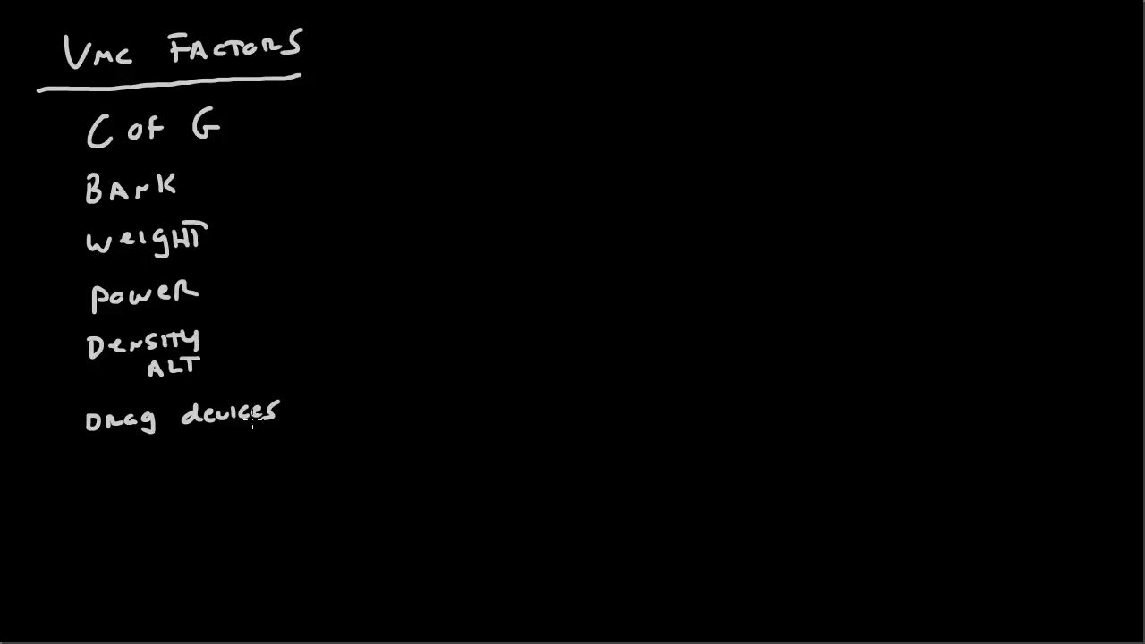
{"action": "left_click", "coordinate": [86, 485]}
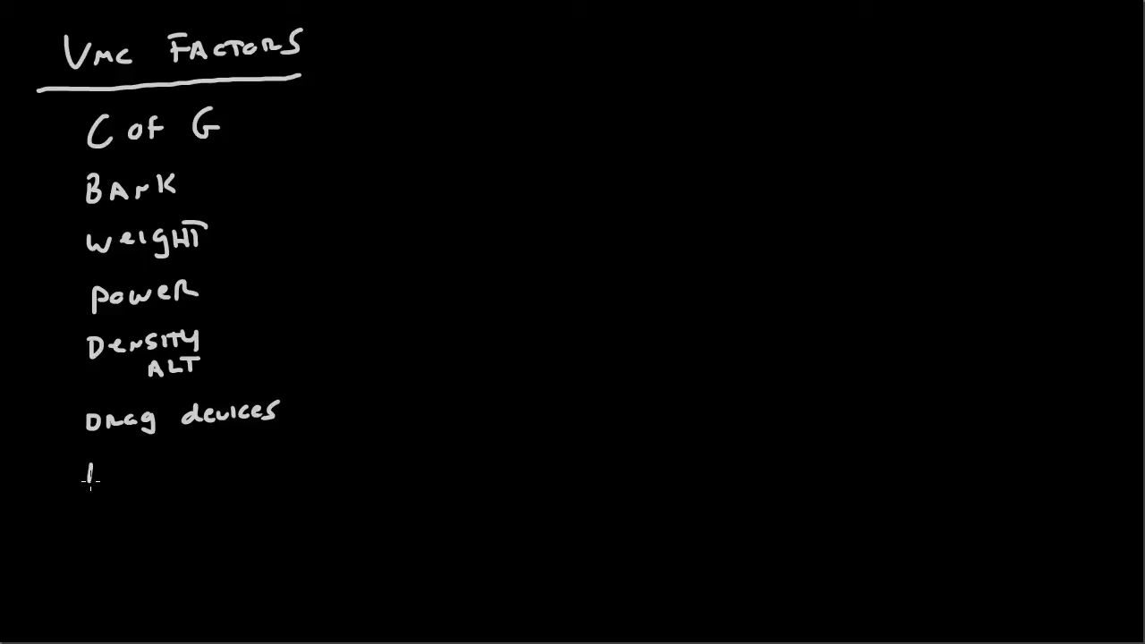
{"action": "type", "text": "Dead"}
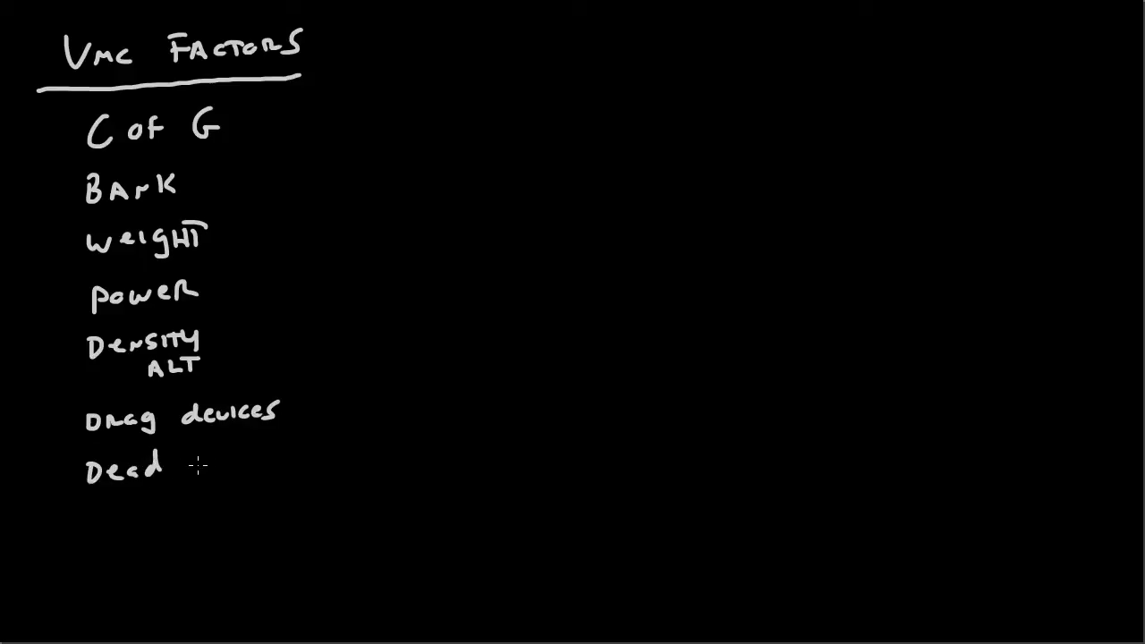
{"action": "type", "text": "Prop"}
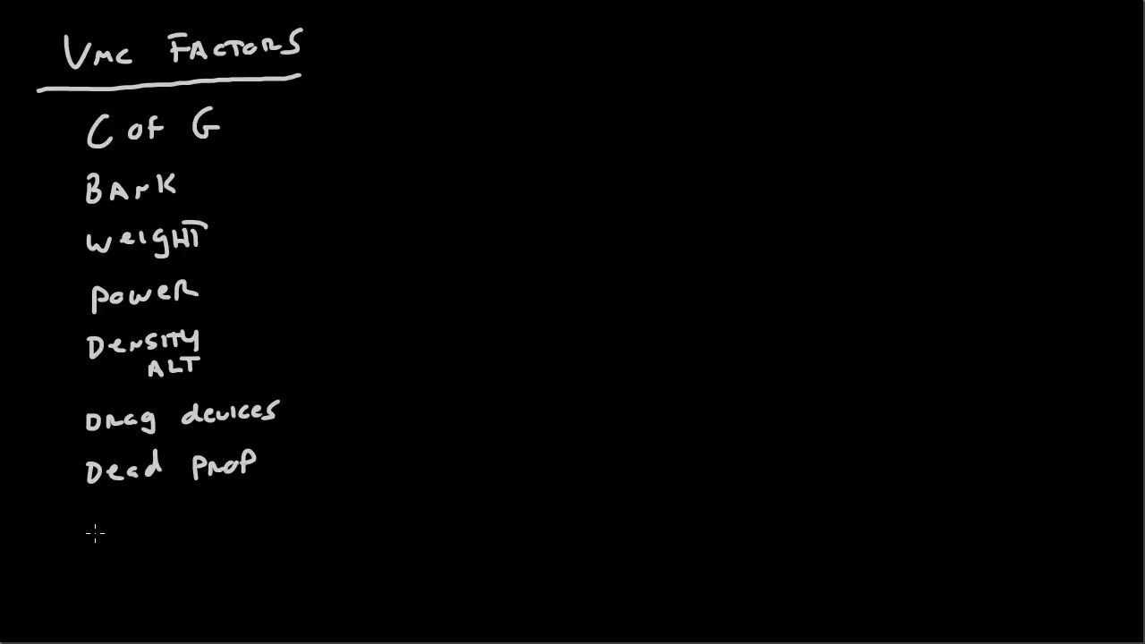
{"action": "type", "text": "CRT"}
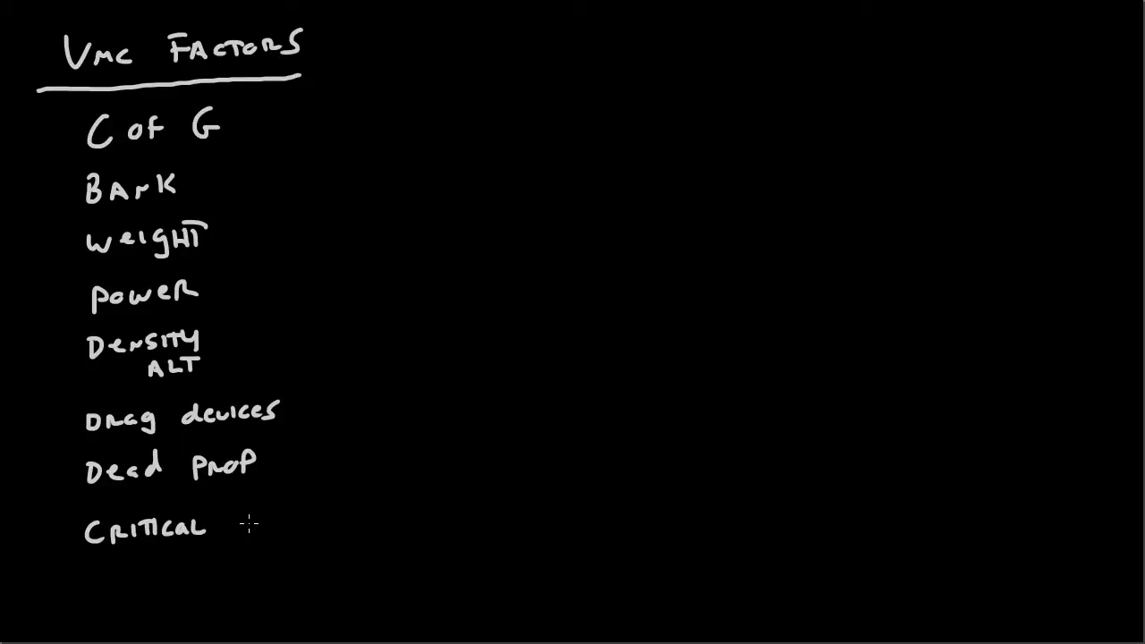
{"action": "type", "text": "engine"}
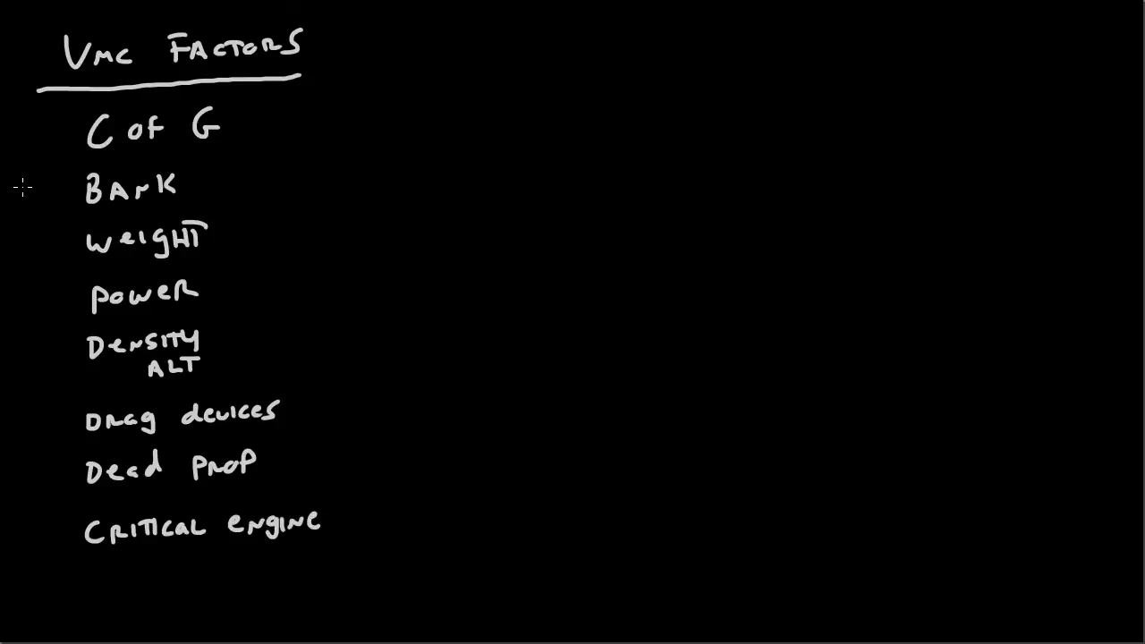
{"action": "mouse_move", "coordinate": [79, 418]}
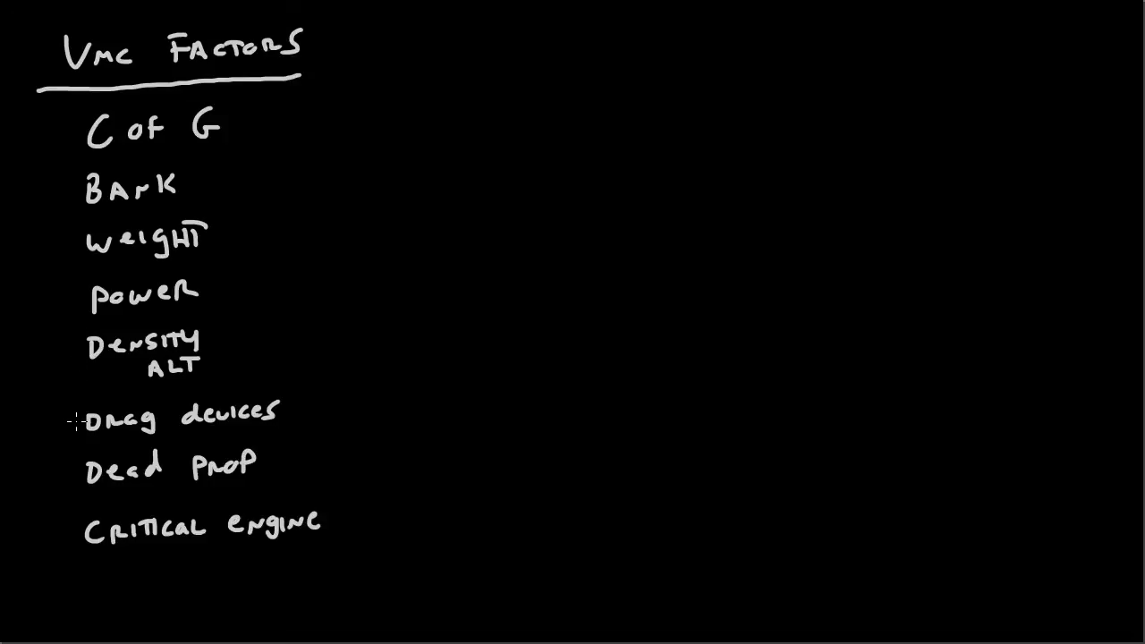
{"action": "mouse_move", "coordinate": [9, 240]}
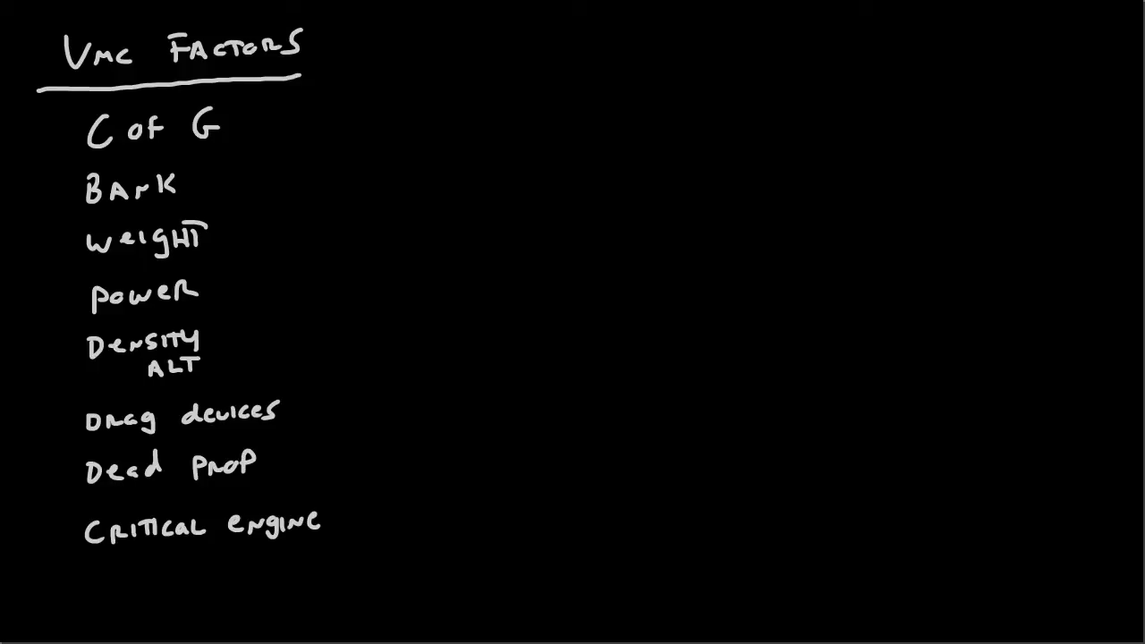
{"action": "mouse_move", "coordinate": [447, 44]}
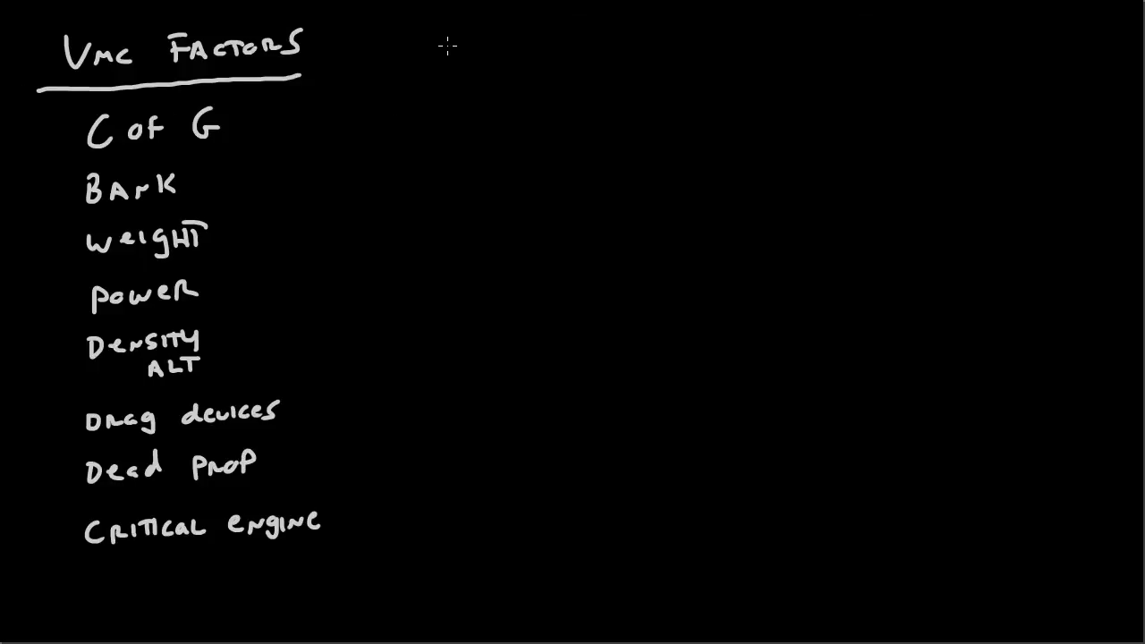
Write 'Lower VMC' in pink right of the factors title and underline it
{"action": "left_click_drag", "start_coordinate": [438, 35], "coordinate": [447, 68]}
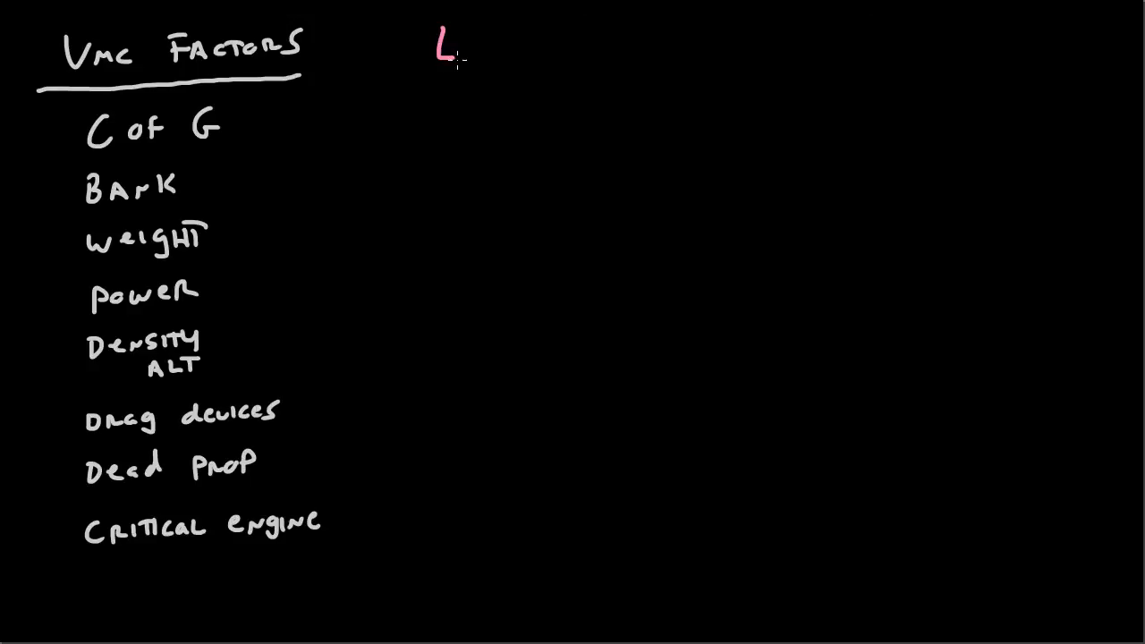
{"action": "type", "text": "ower"}
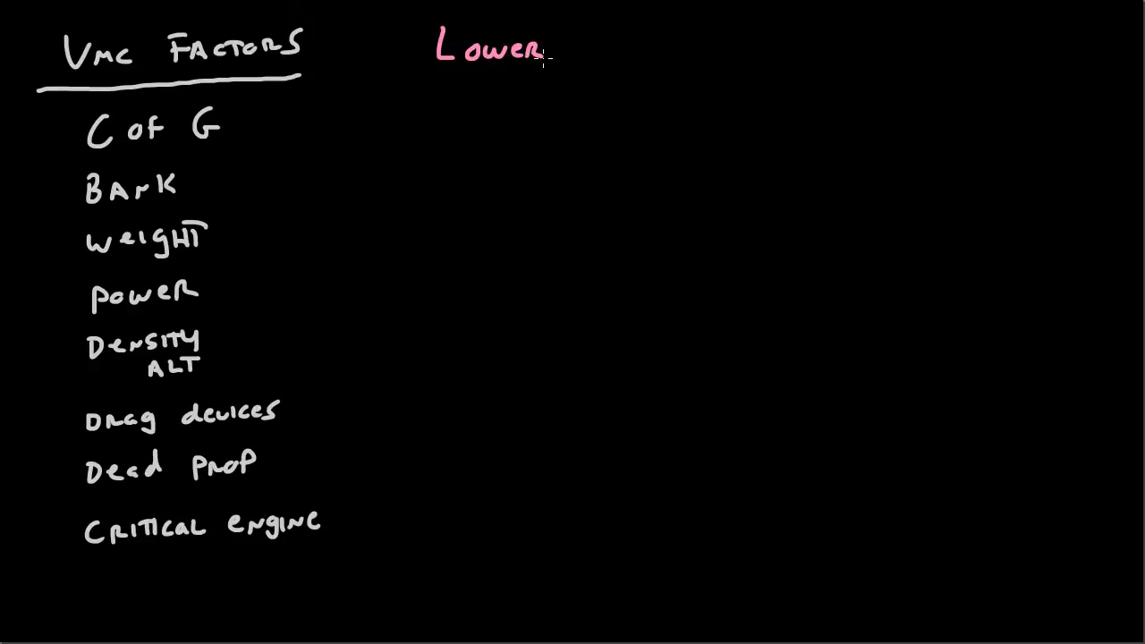
{"action": "type", "text": "Vmc"}
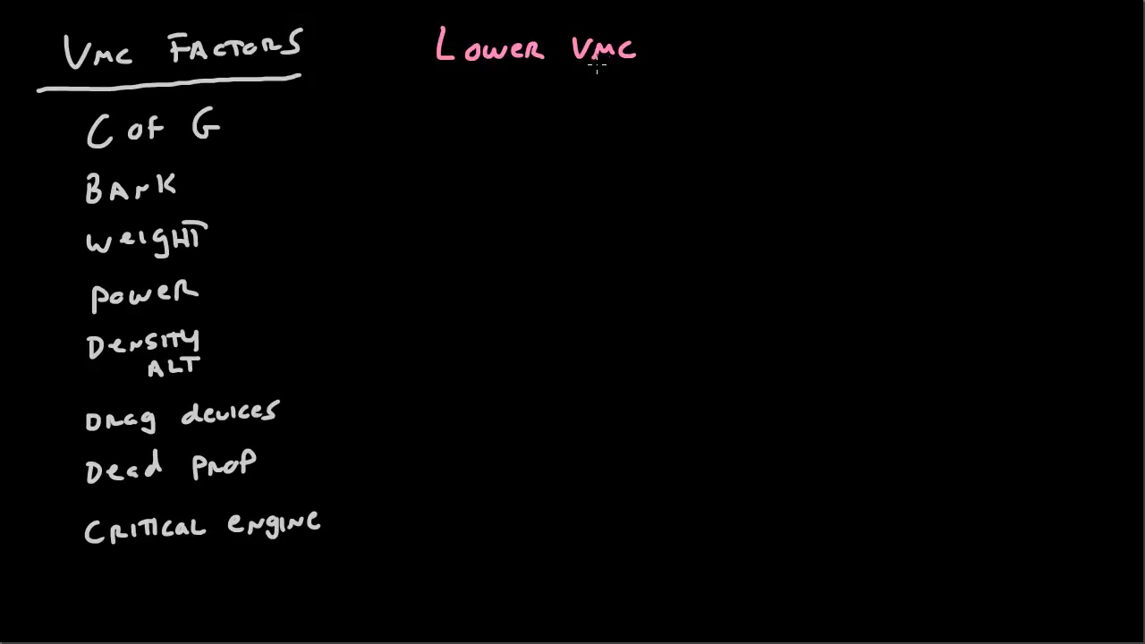
{"action": "left_click_drag", "start_coordinate": [430, 71], "coordinate": [641, 71]}
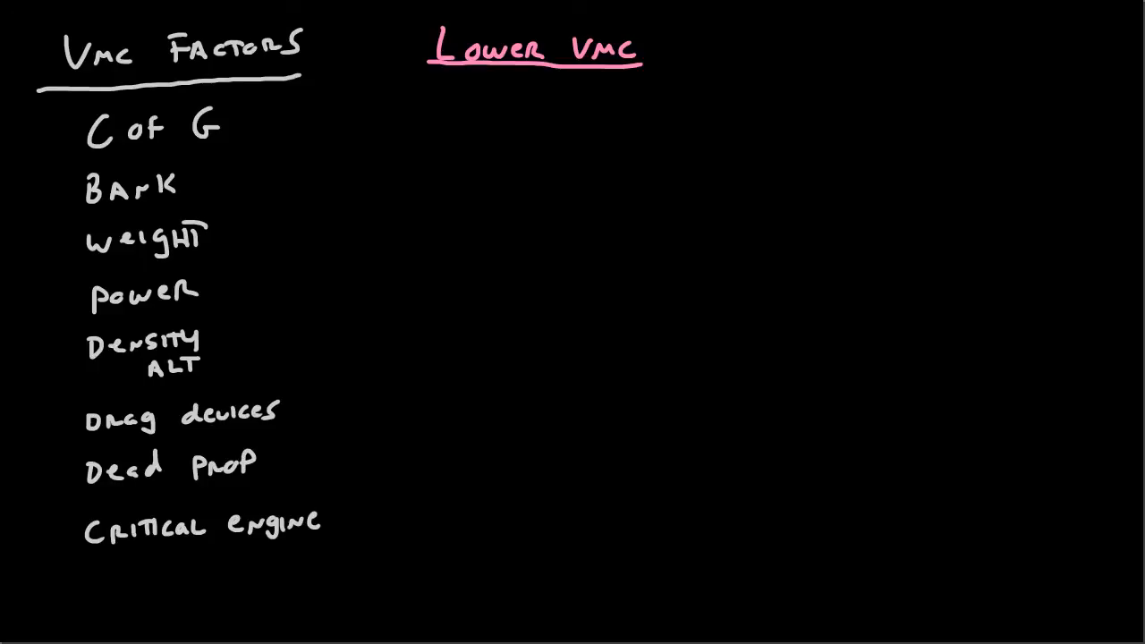
{"action": "mouse_move", "coordinate": [737, 73]}
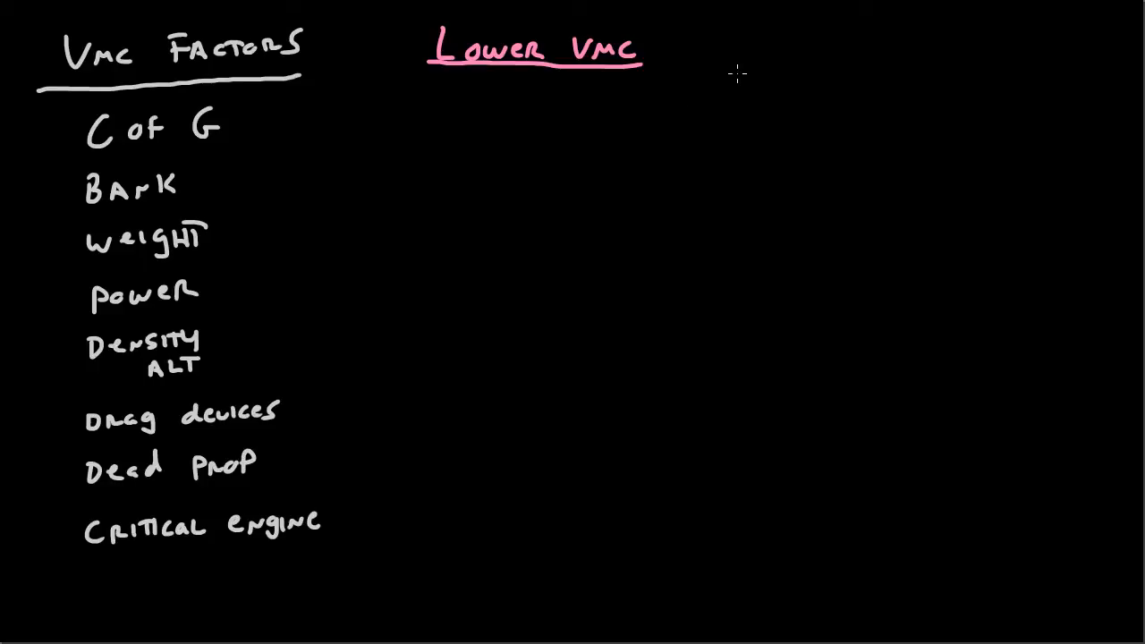
Write 'Increase Performance' in green at the top right and underline it
{"action": "type", "text": "Increase"}
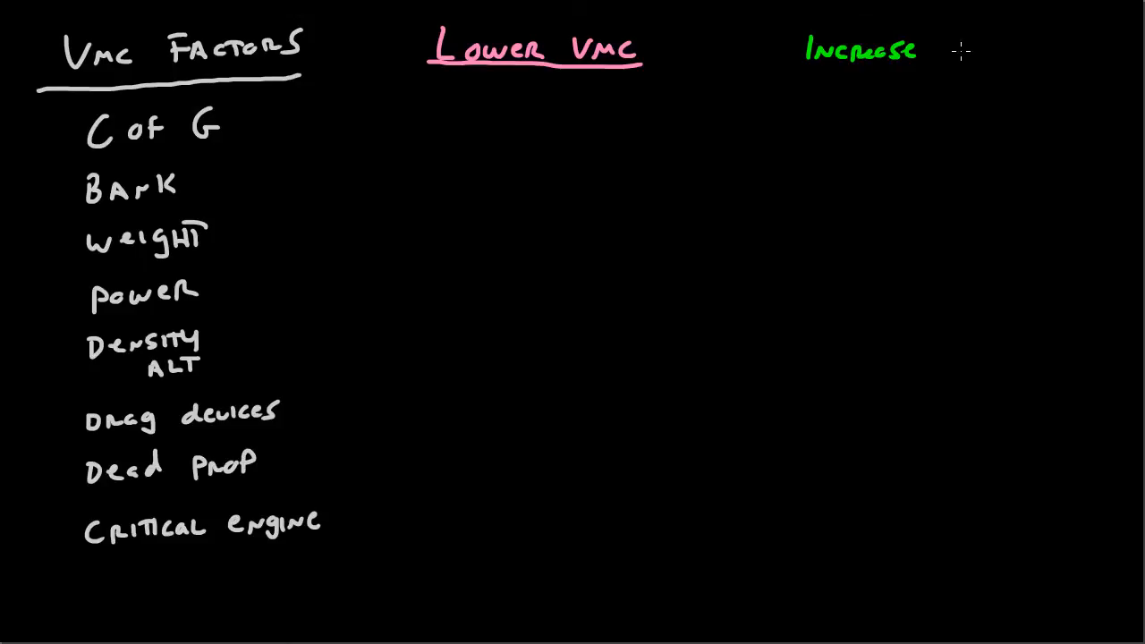
{"action": "type", "text": "Performance"}
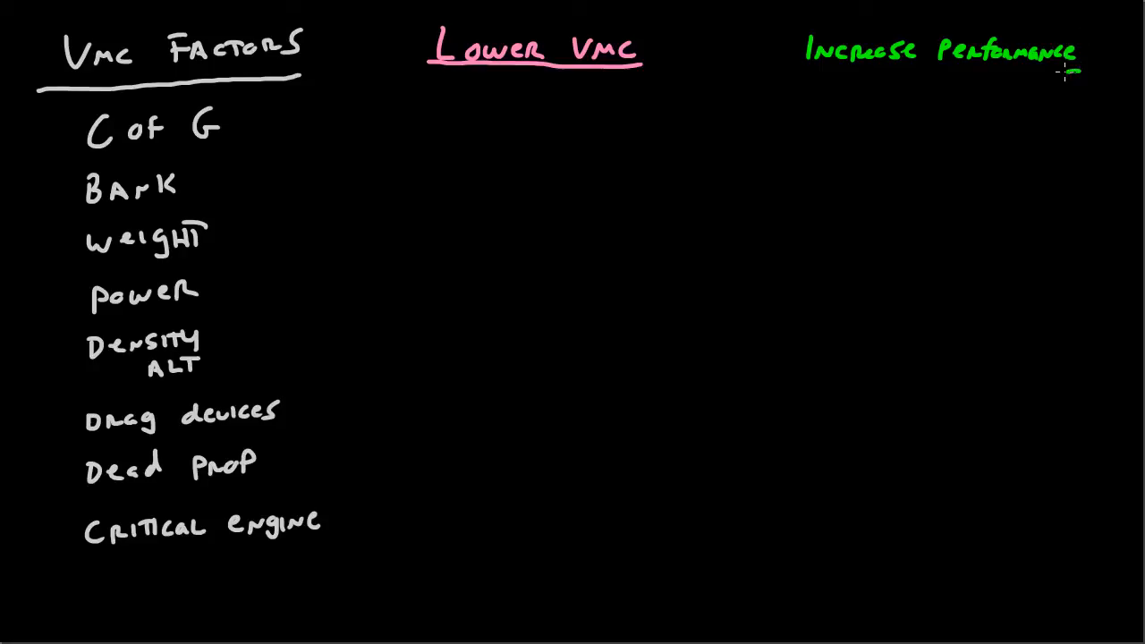
{"action": "left_click_drag", "start_coordinate": [806, 74], "coordinate": [1078, 73]}
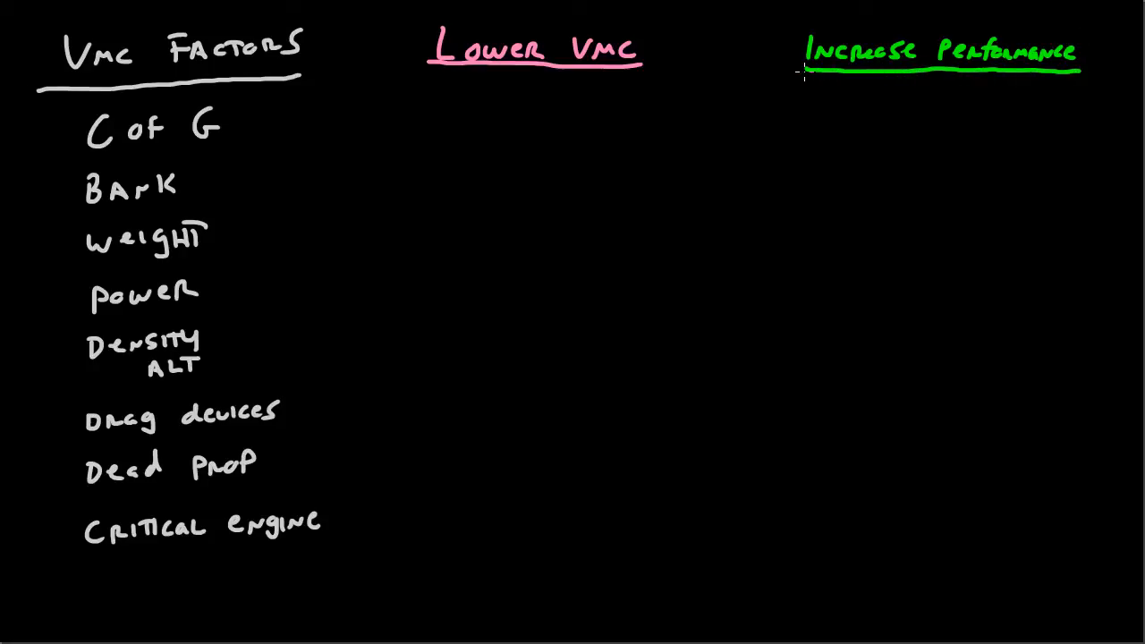
{"action": "mouse_move", "coordinate": [503, 301]}
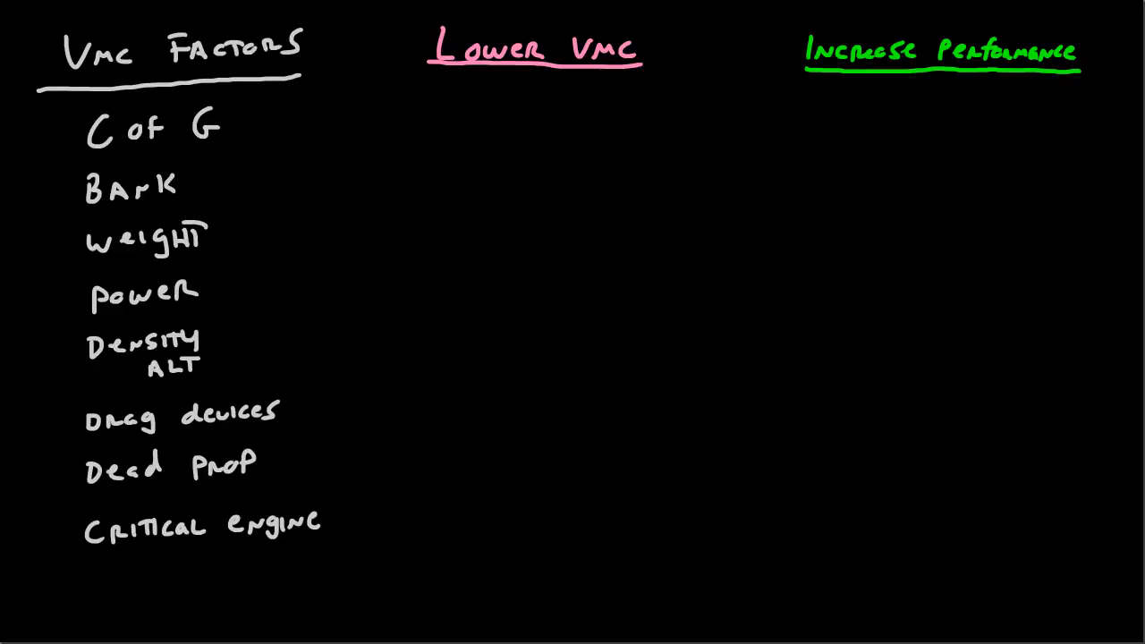
{"action": "mouse_move", "coordinate": [18, 286]}
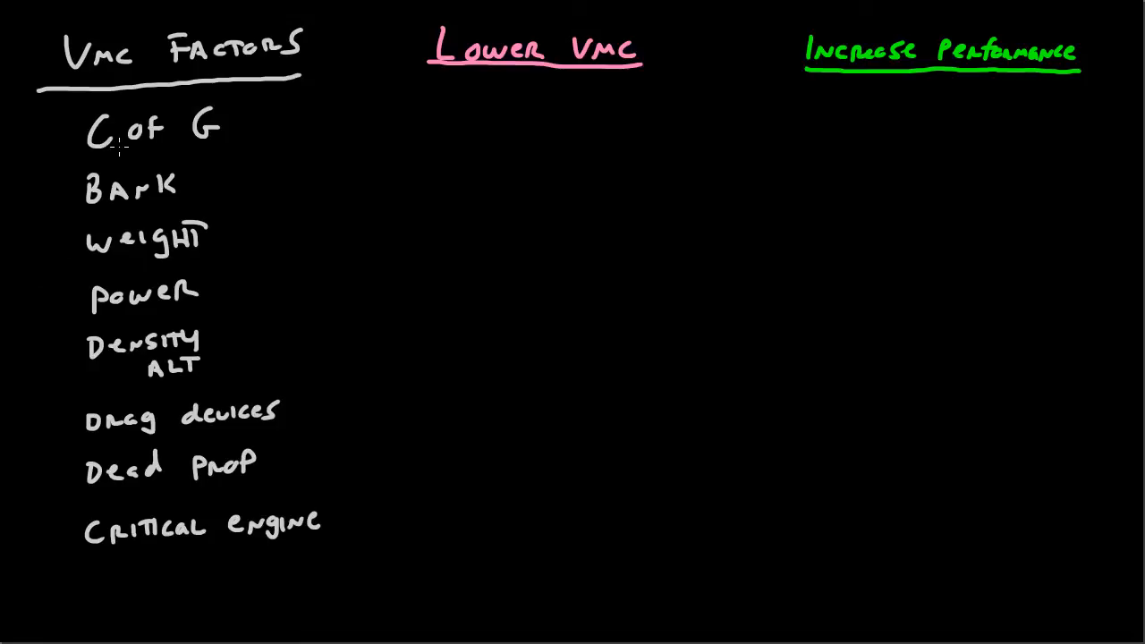
{"action": "mouse_move", "coordinate": [62, 272]}
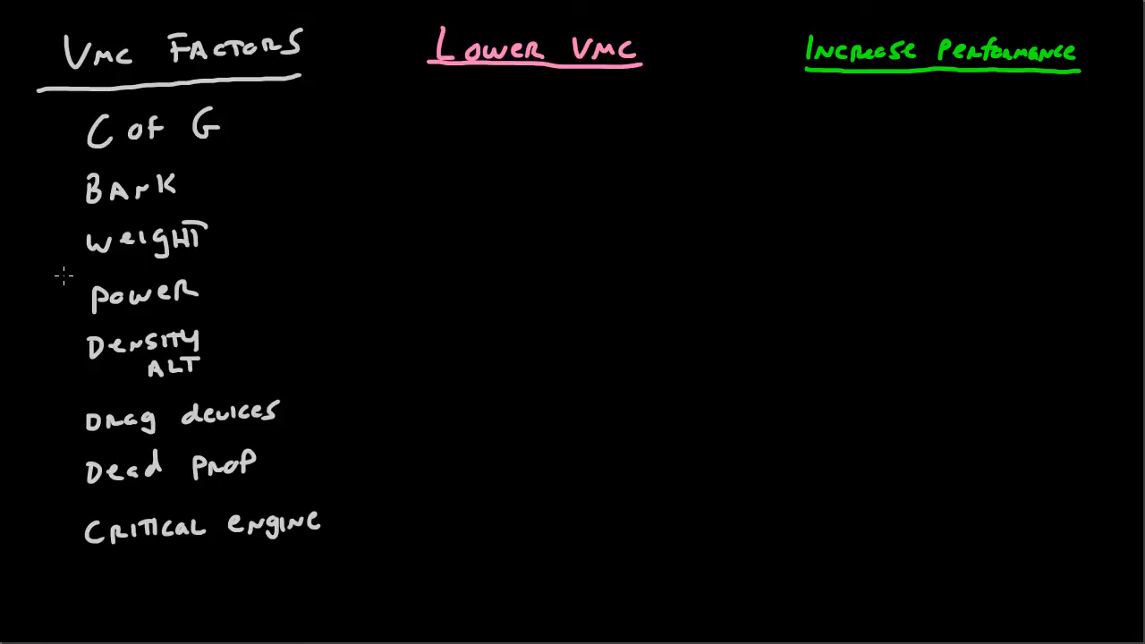
{"action": "mouse_move", "coordinate": [60, 280]}
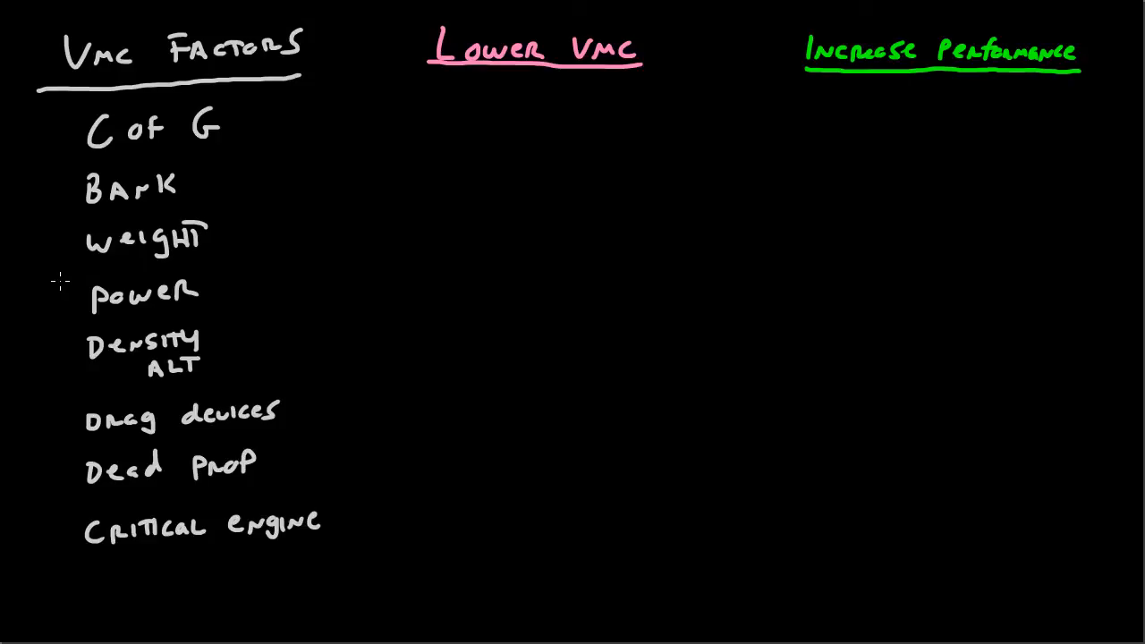
{"action": "mouse_move", "coordinate": [74, 260]}
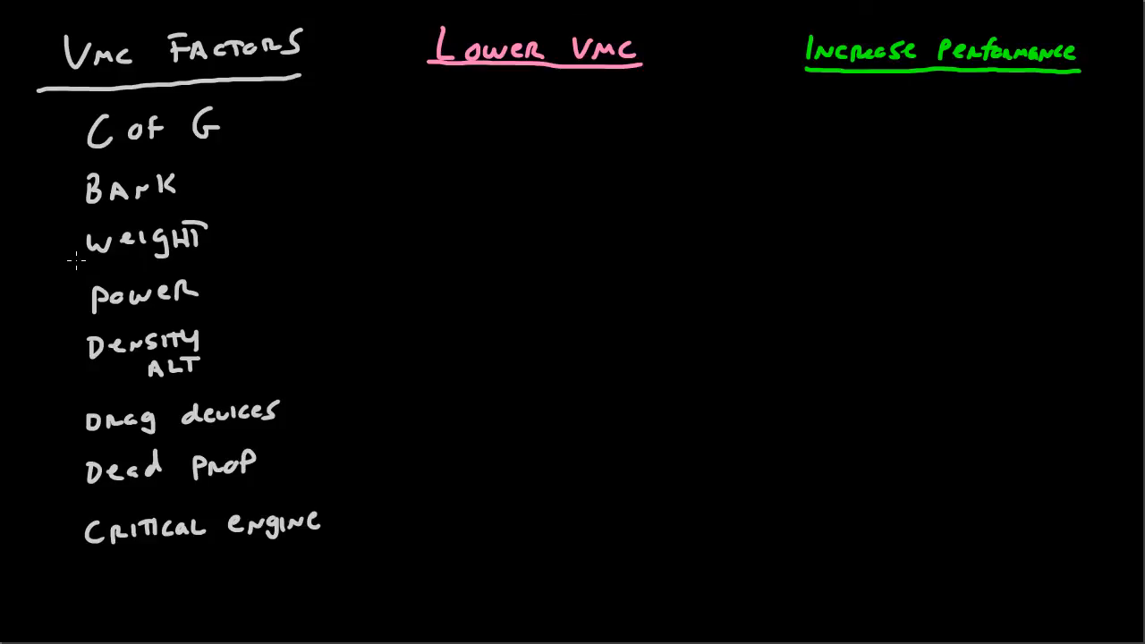